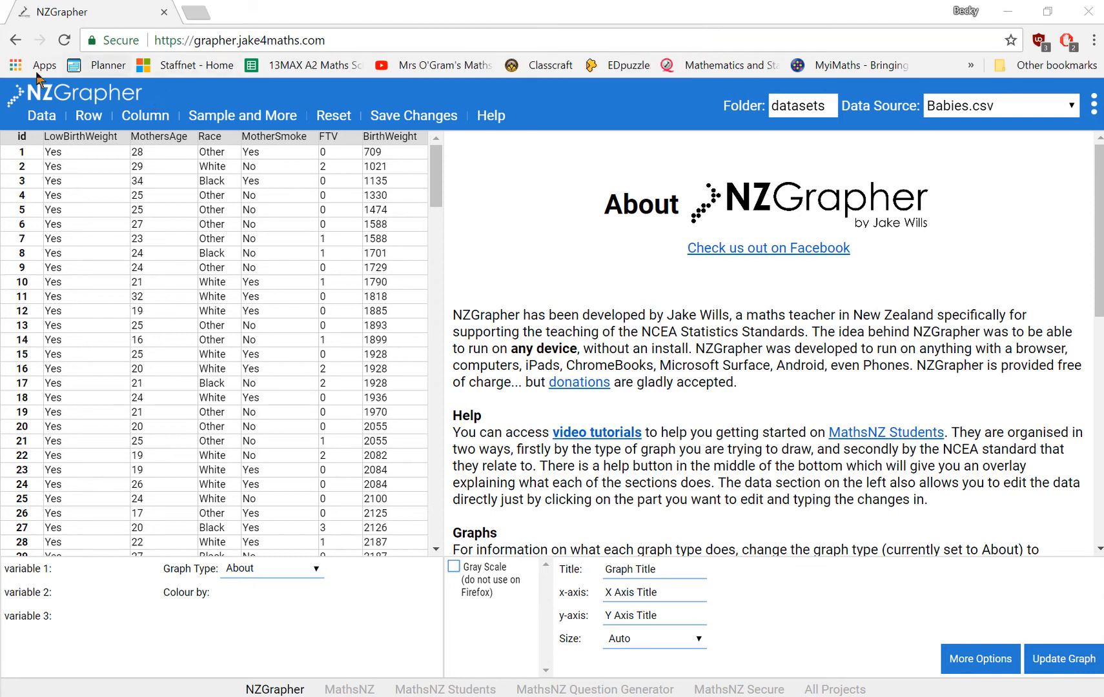
mouse_move(161, 93)
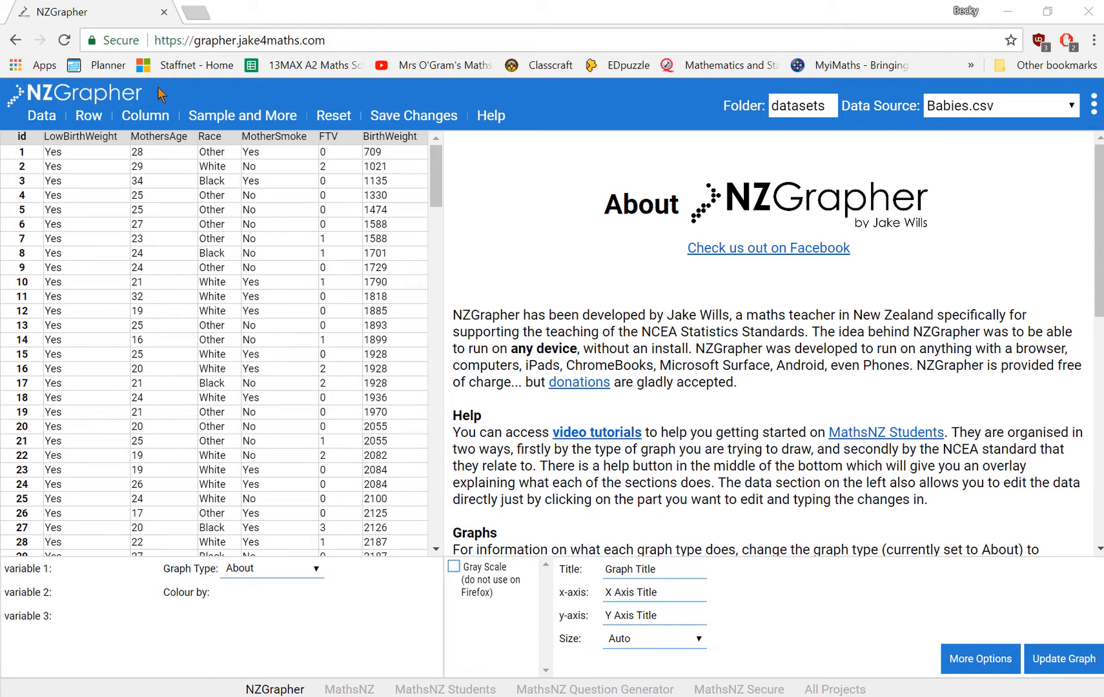
Step: Review the Gender and Amount spent ($) data in the spreadsheet
key("alt+tab")
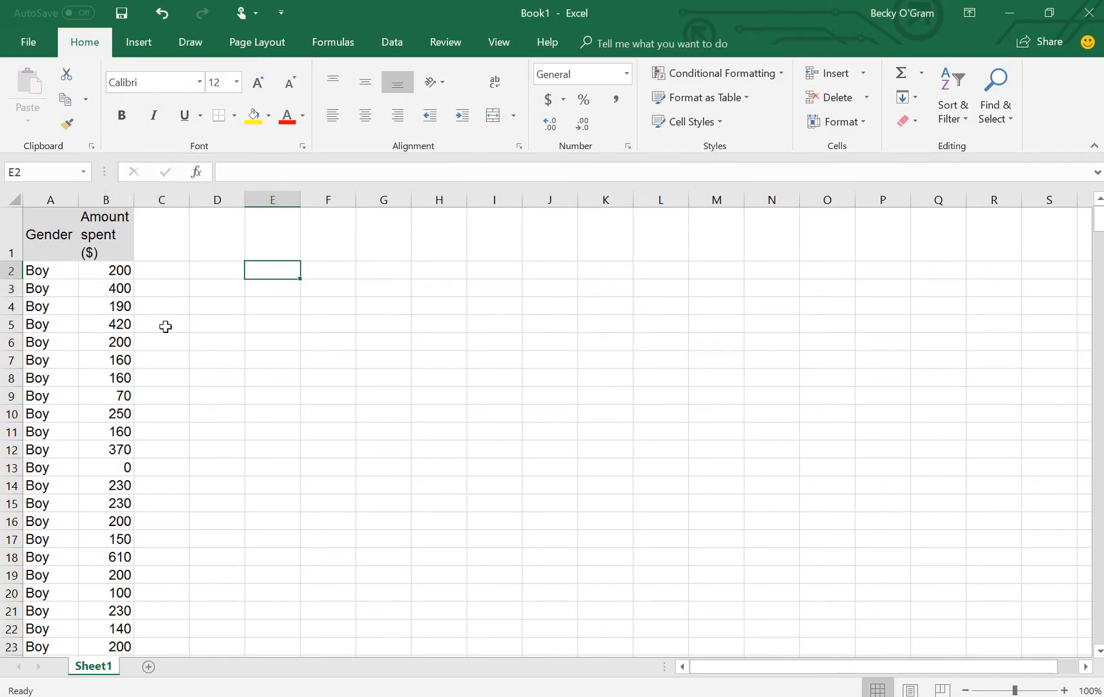
scroll("down", 3)
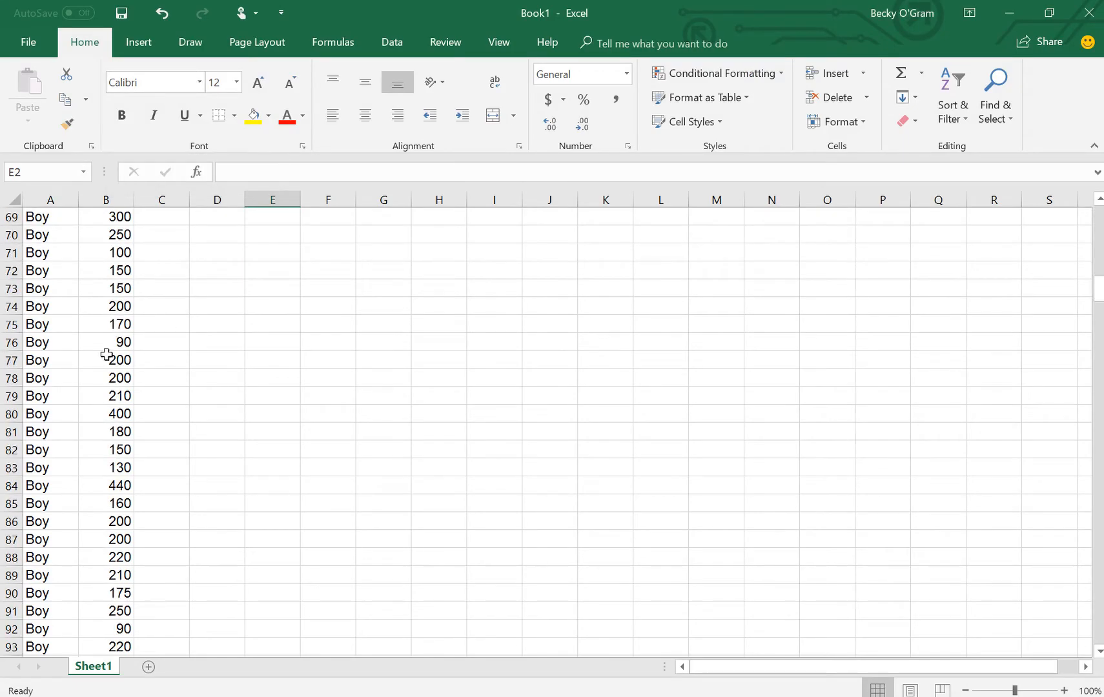
scroll("down", 3)
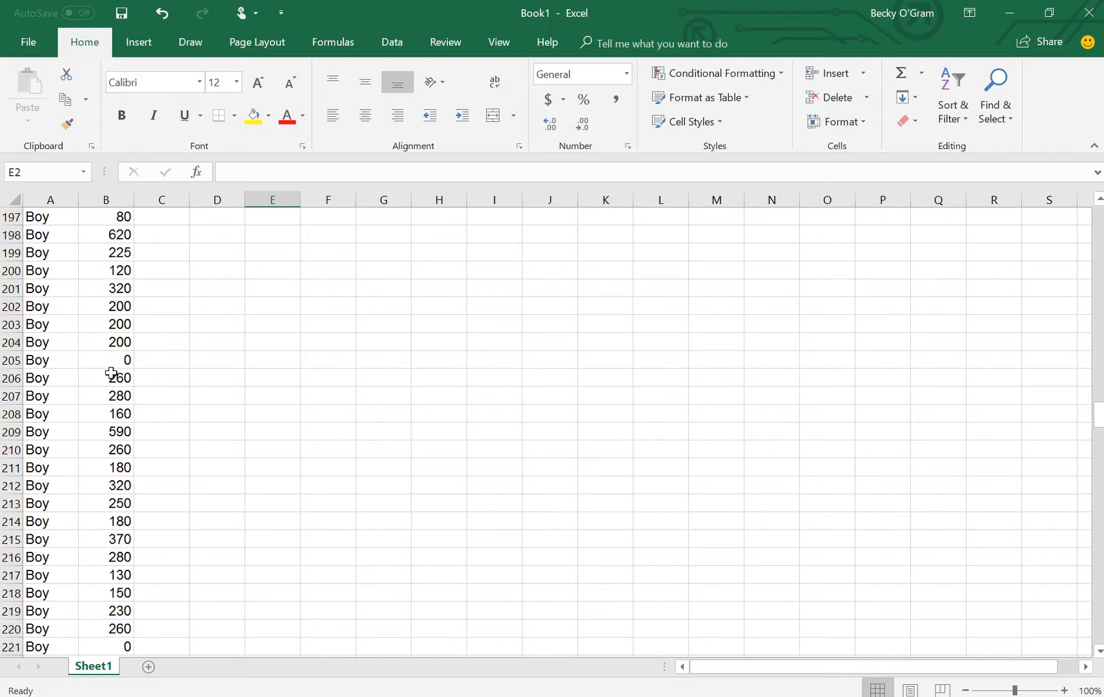
scroll("down", 3)
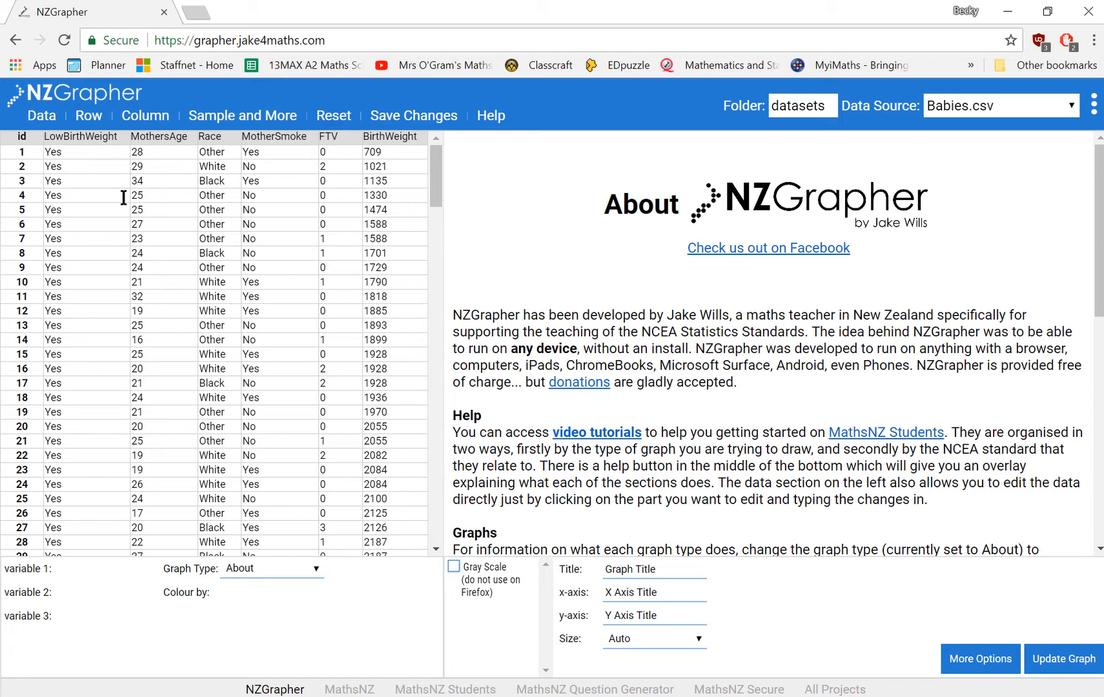
mouse_move(65, 115)
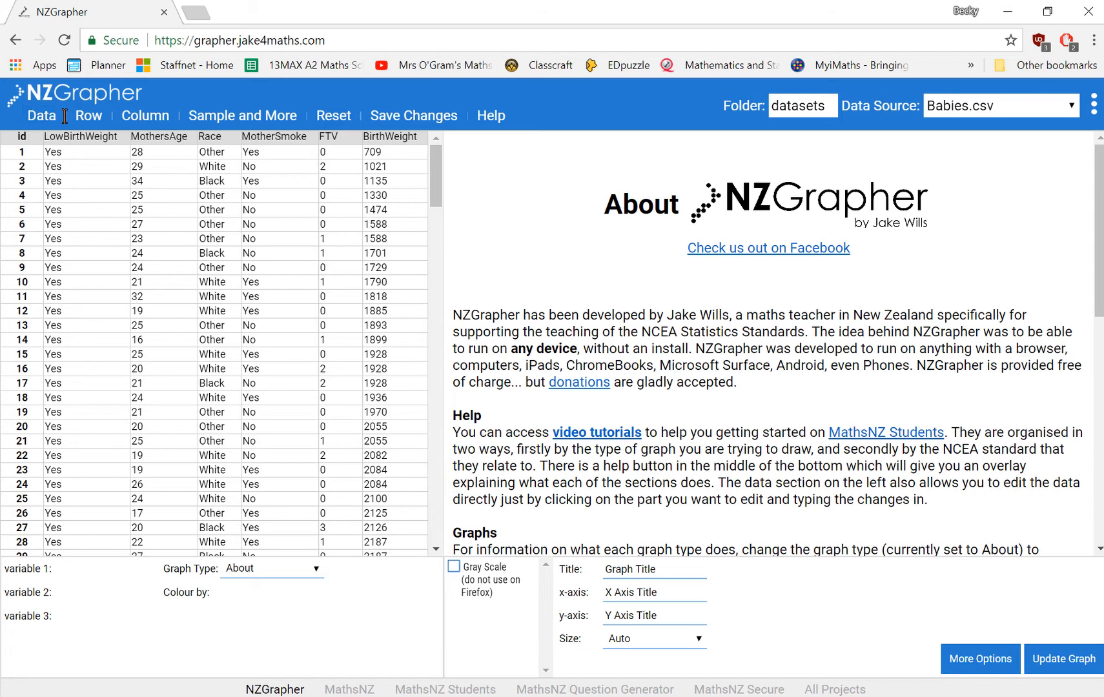
Step: Paste the Gender and Amount spent ($) table into NZGrapher and import it
left_click(41, 115)
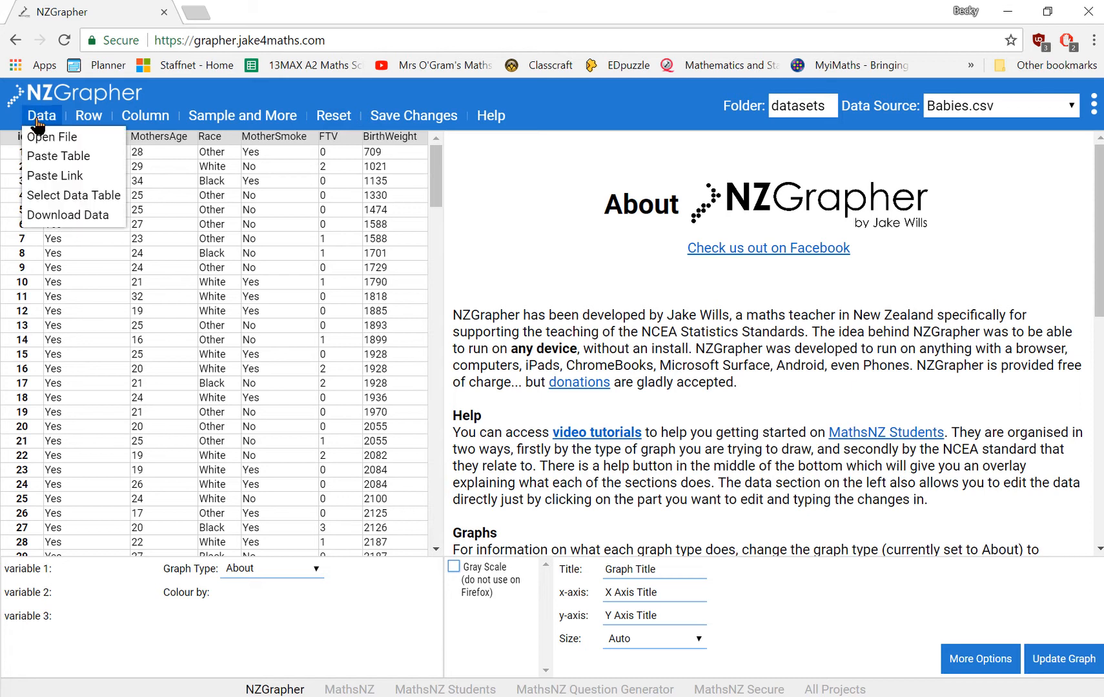
mouse_move(53, 137)
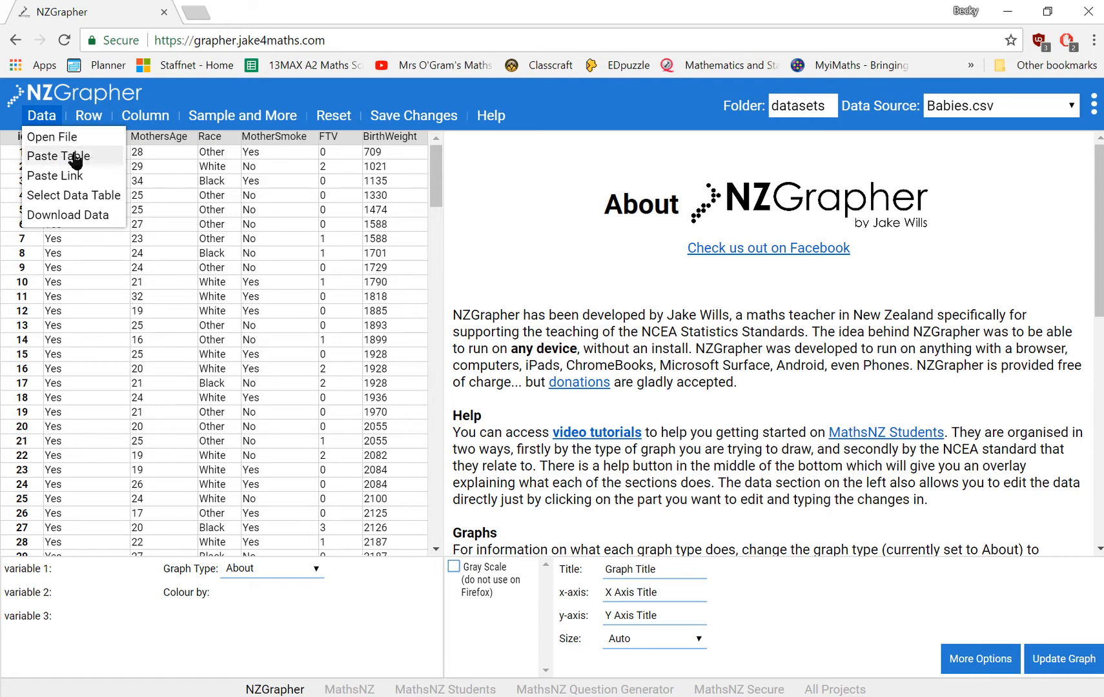
left_click(58, 157)
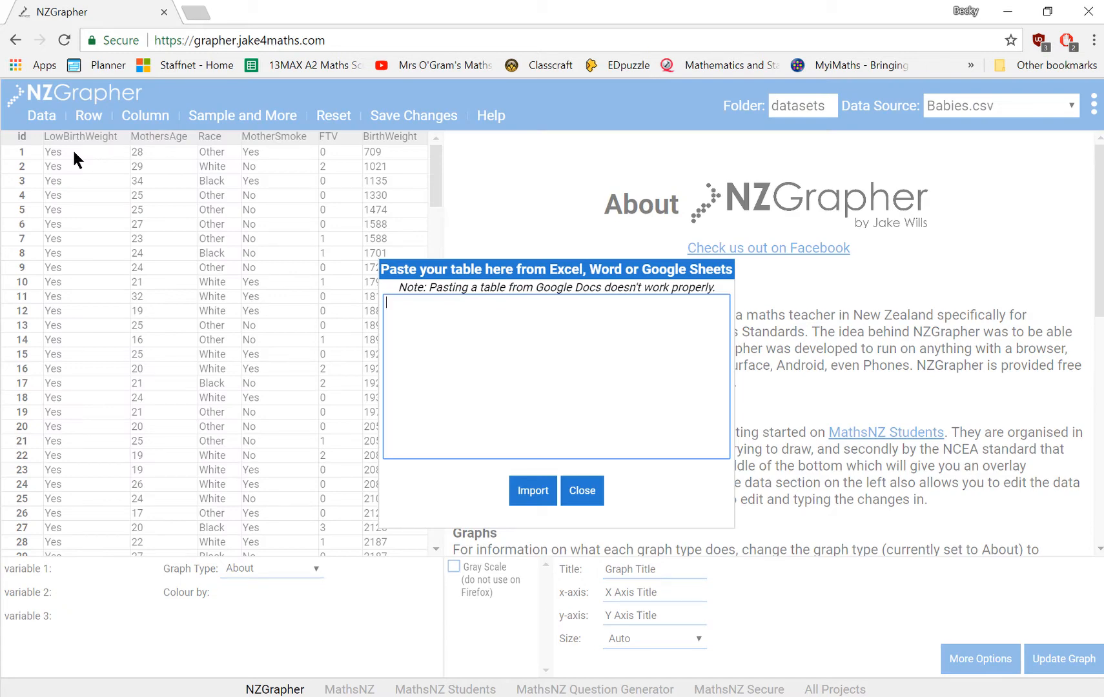
type("Gender\tAmount spent ($)")
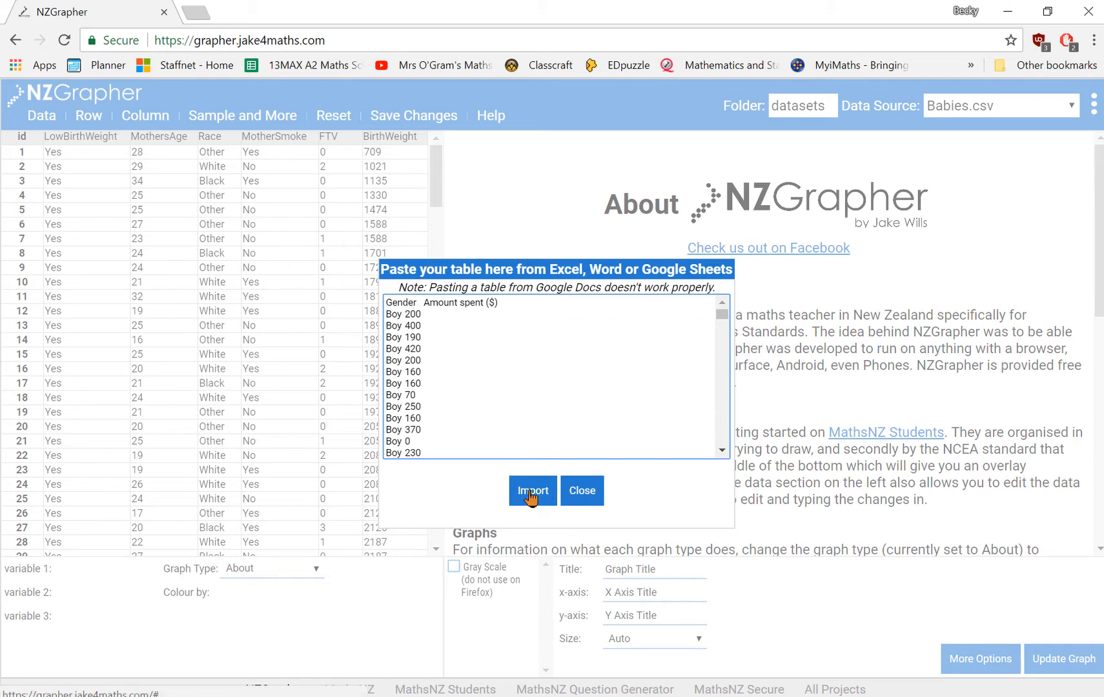
left_click(531, 491)
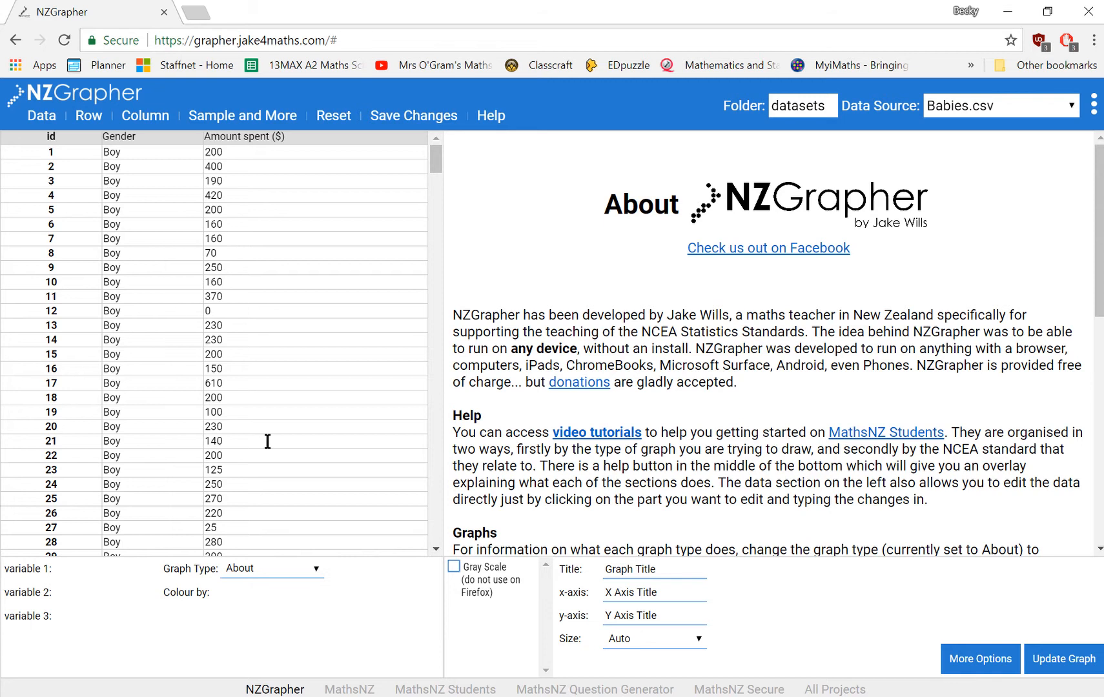
mouse_move(224, 389)
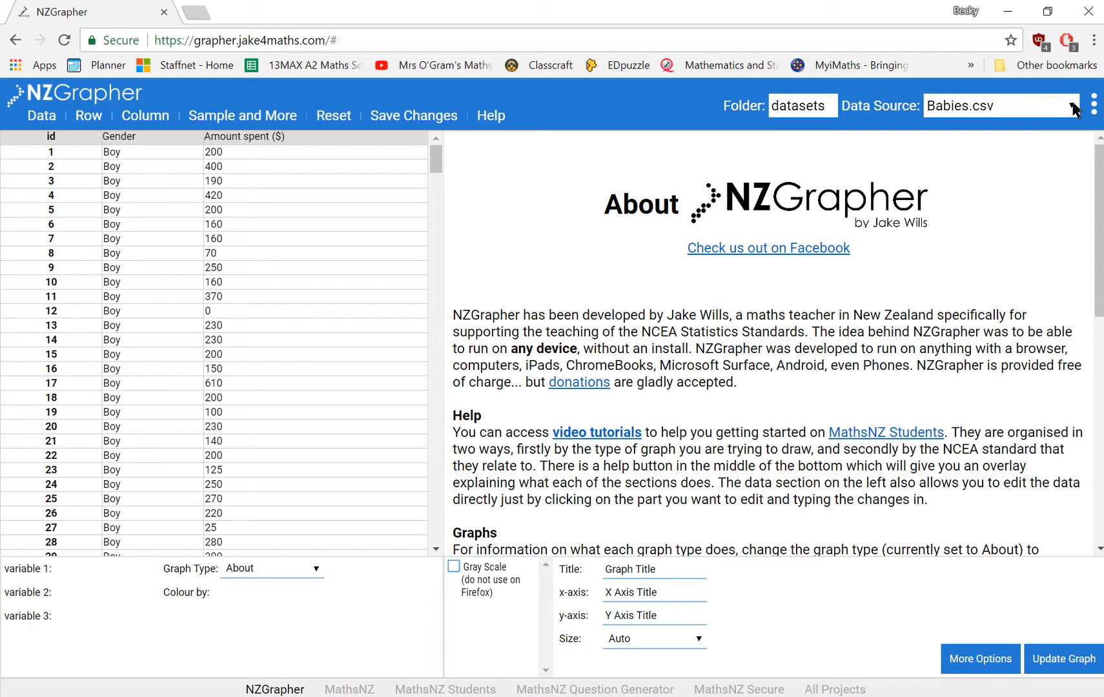
left_click(999, 105)
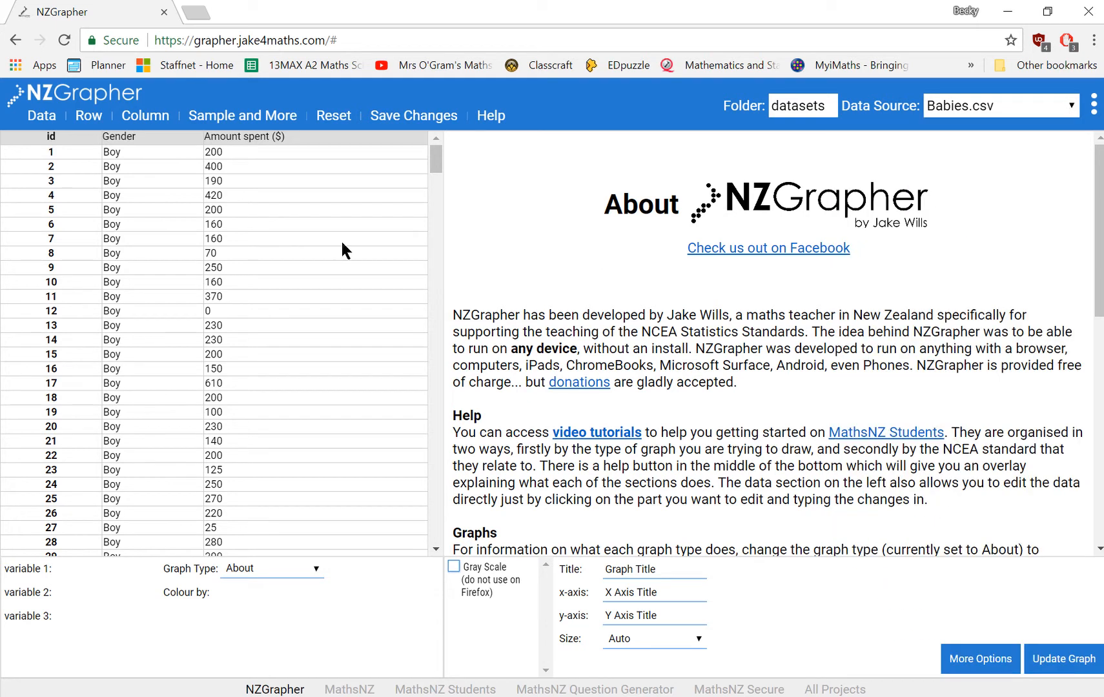
Step: Draw a Dot Plot (and Box and Whisker) with Amount spent ($) as variable 1
left_click(271, 568)
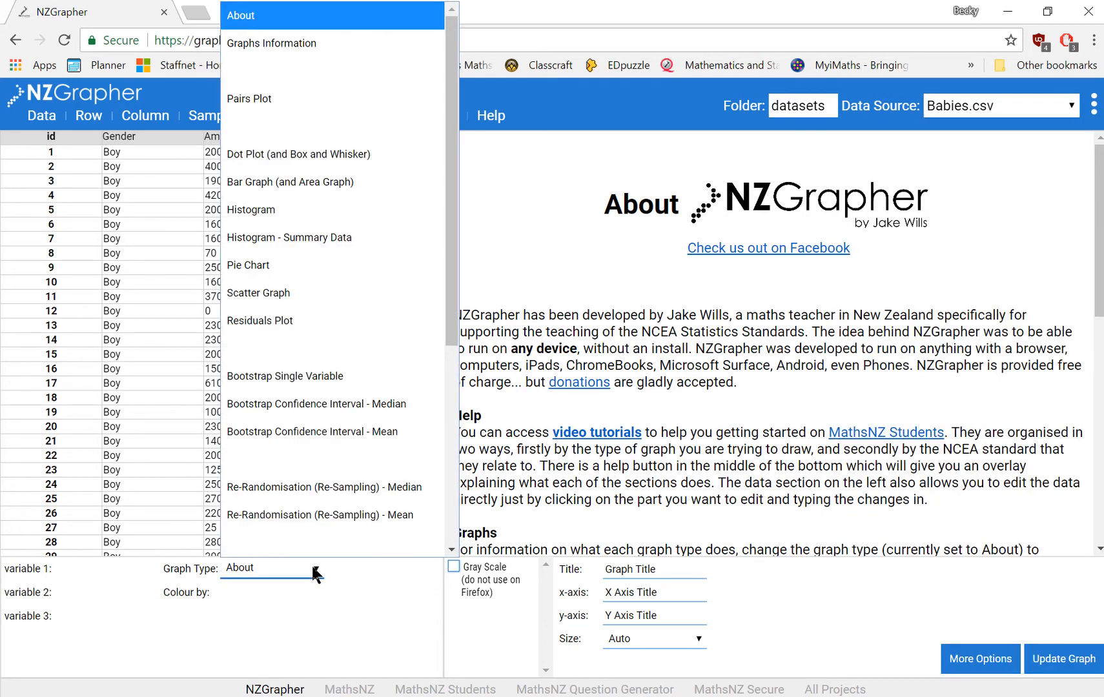
mouse_move(282, 153)
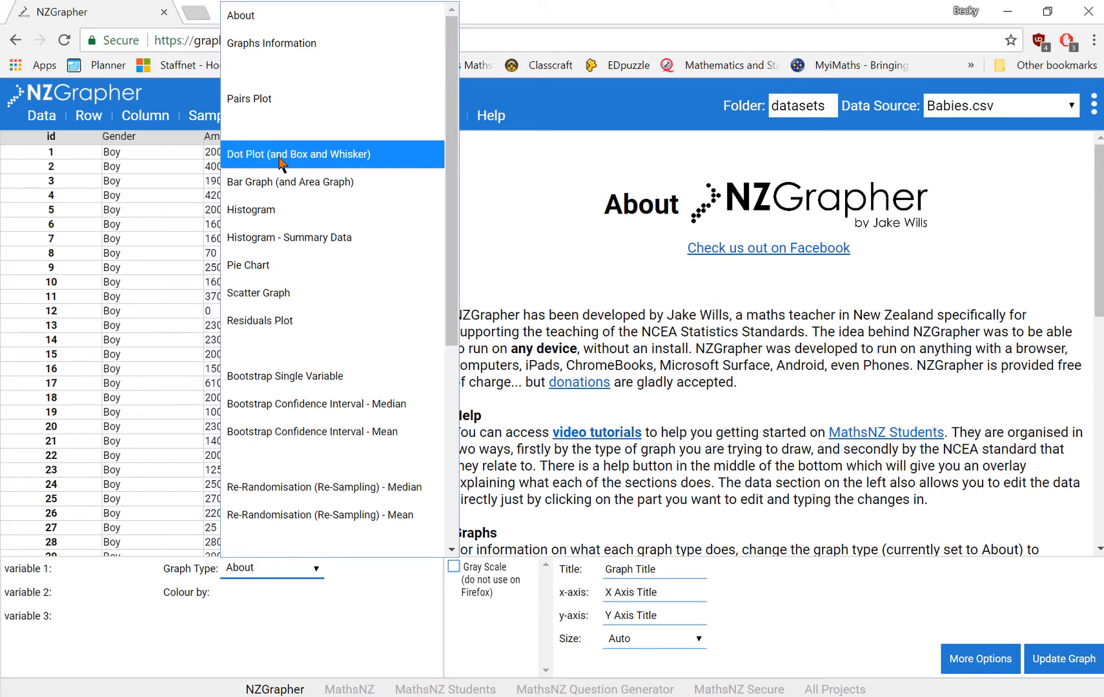
left_click(297, 154)
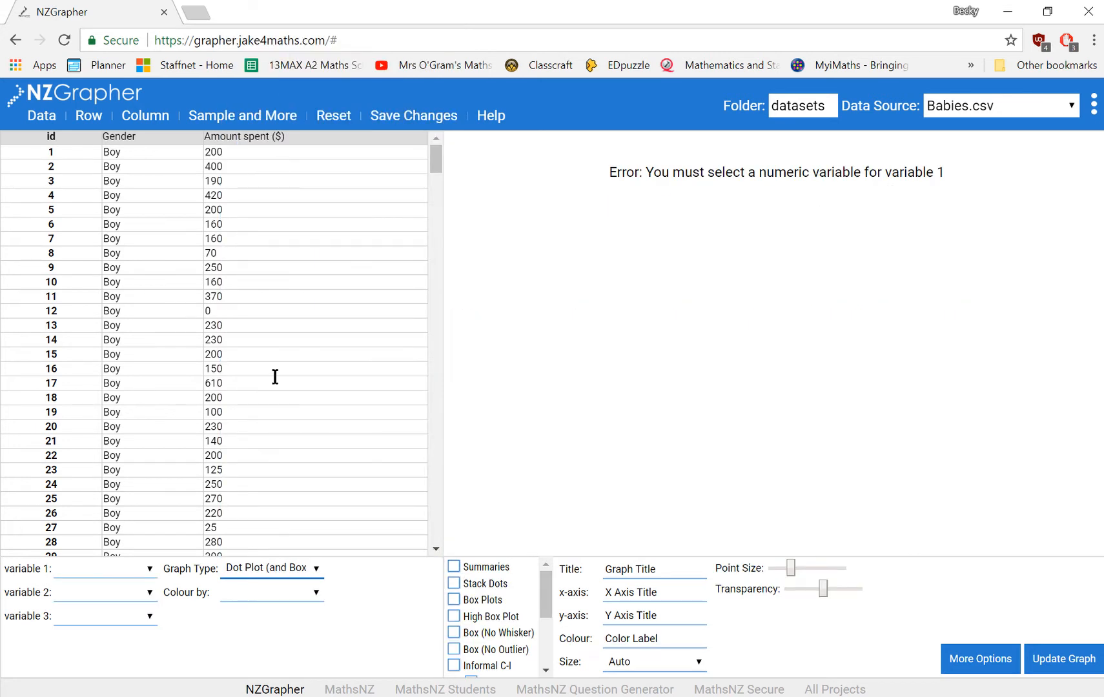
mouse_move(116, 579)
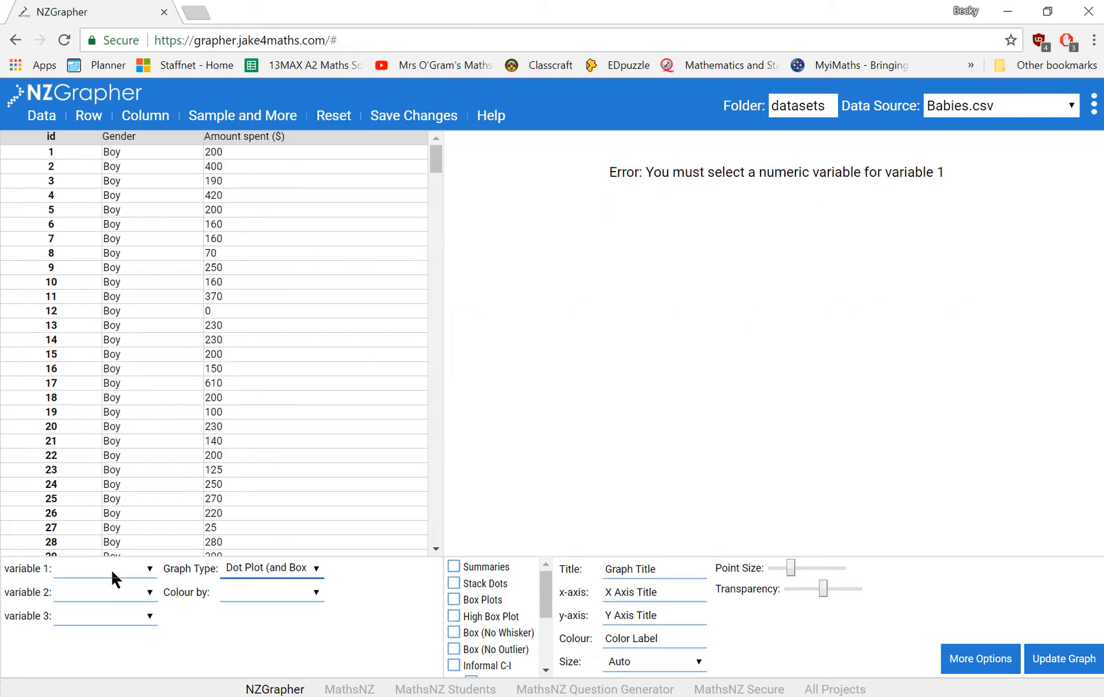
mouse_move(137, 576)
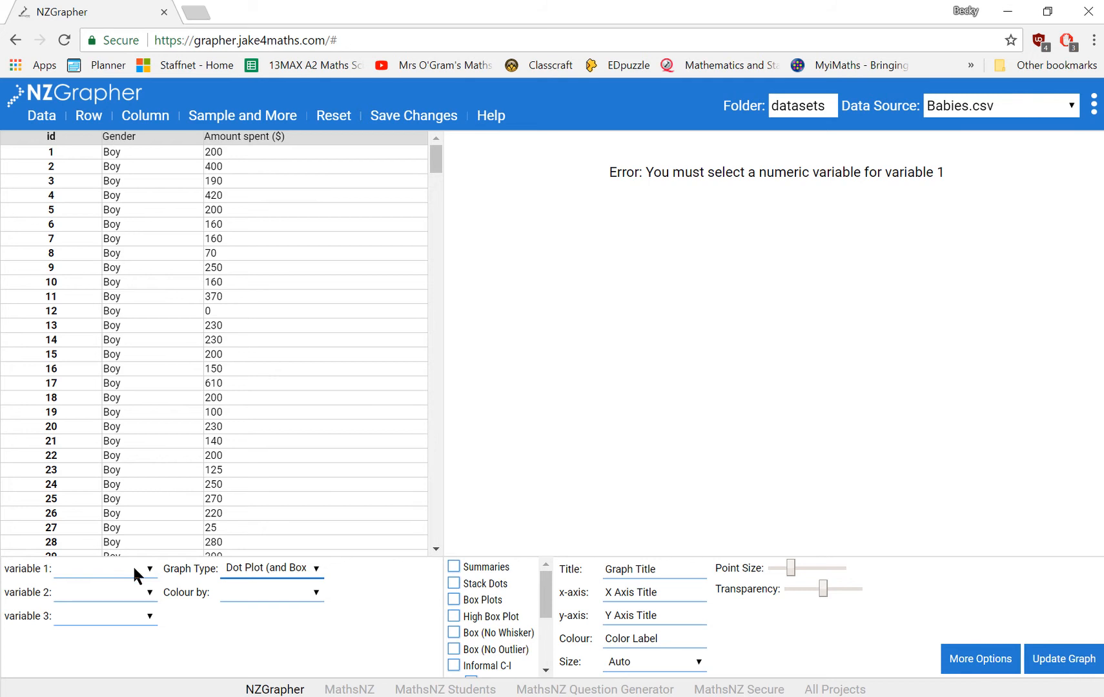
left_click(105, 568)
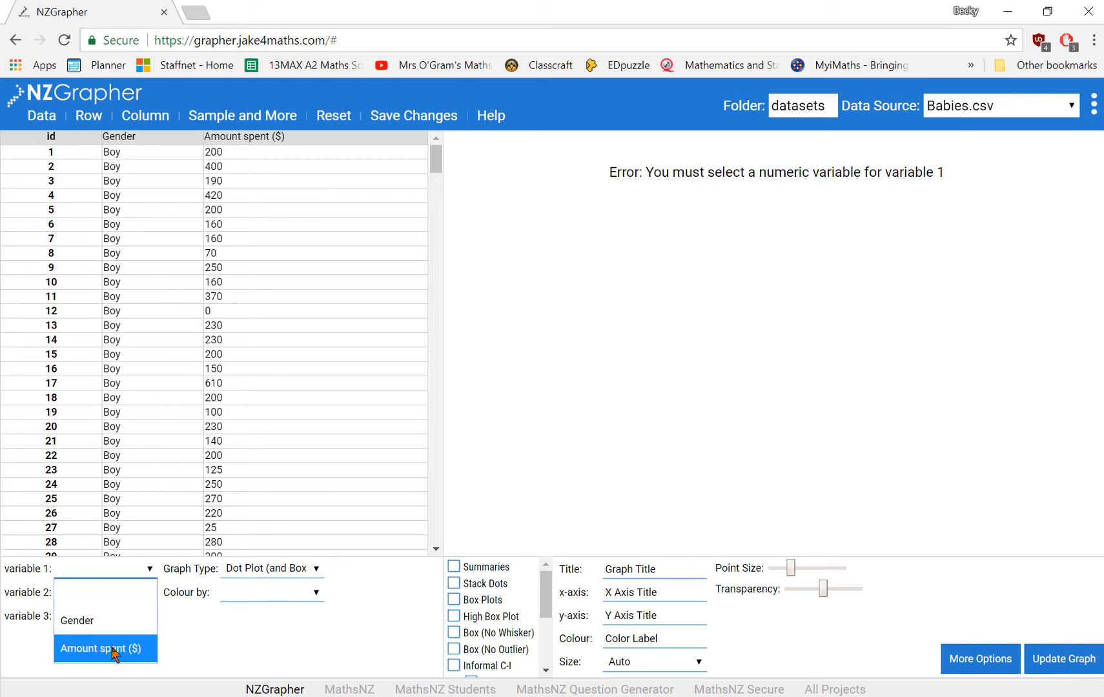
left_click(105, 649)
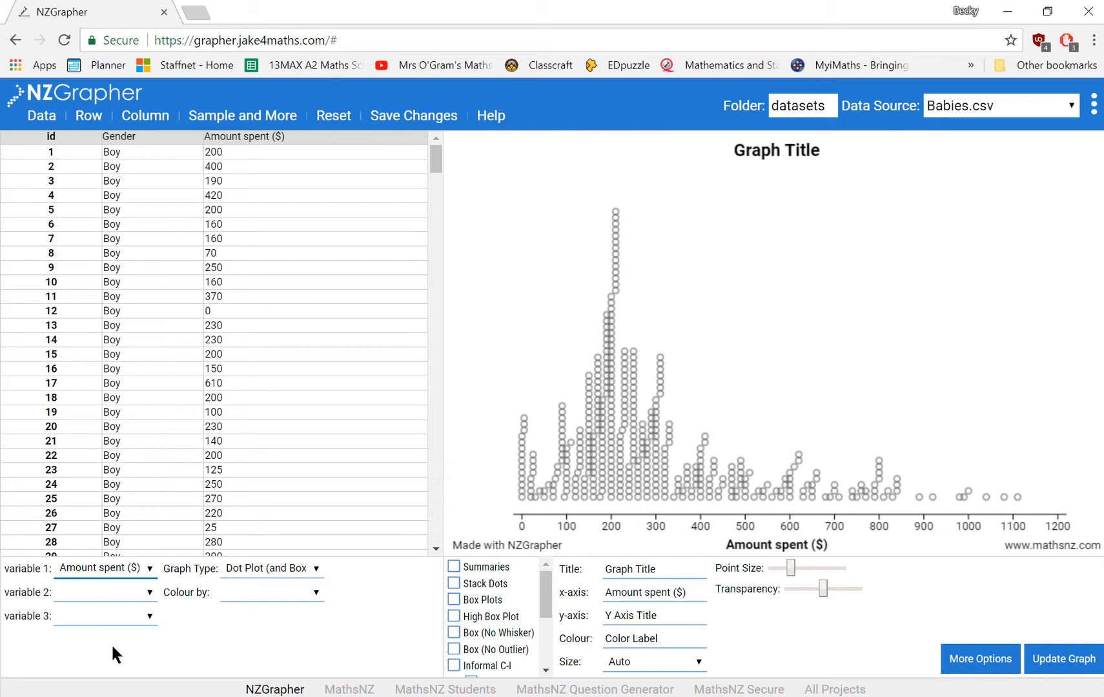
mouse_move(548, 474)
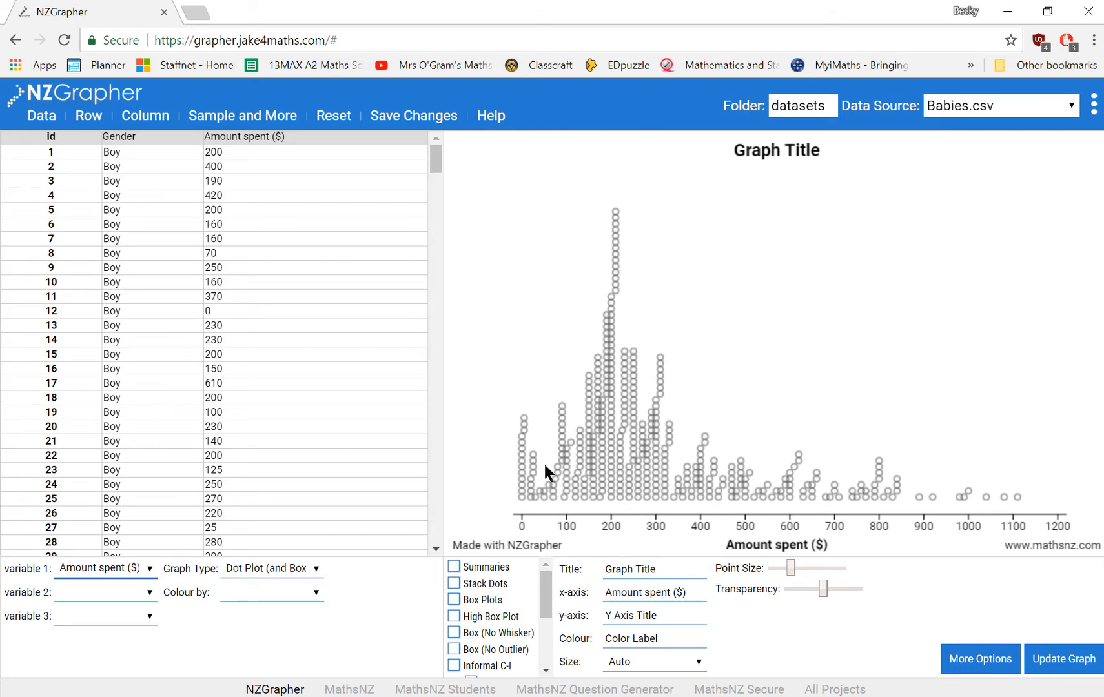
mouse_move(519, 425)
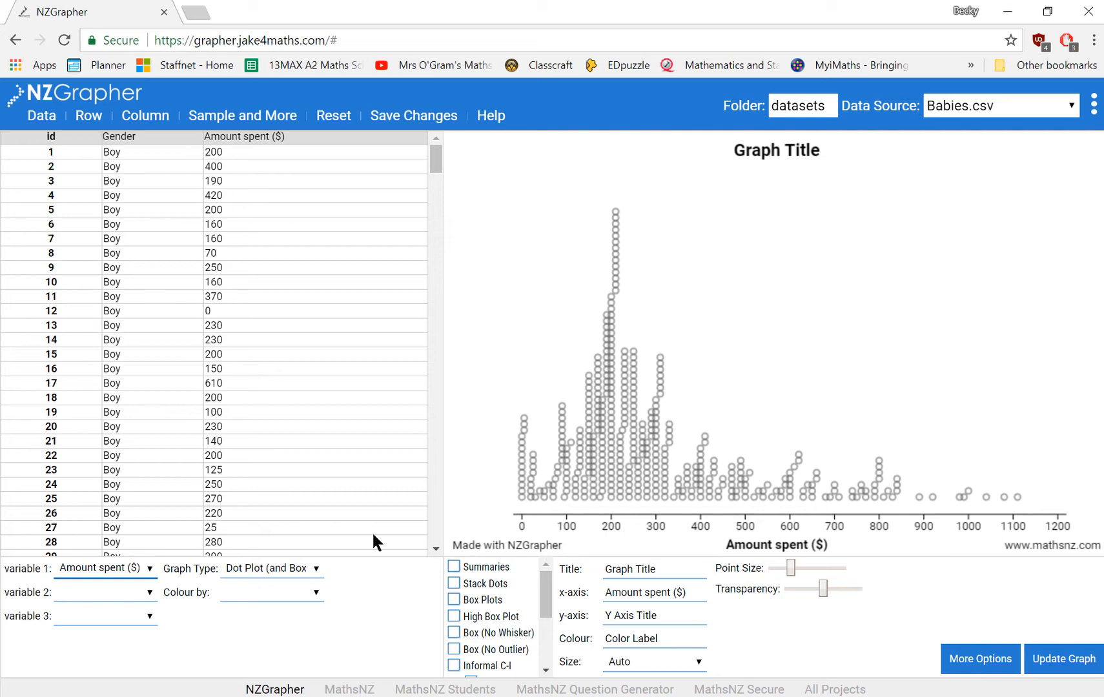
mouse_move(500, 597)
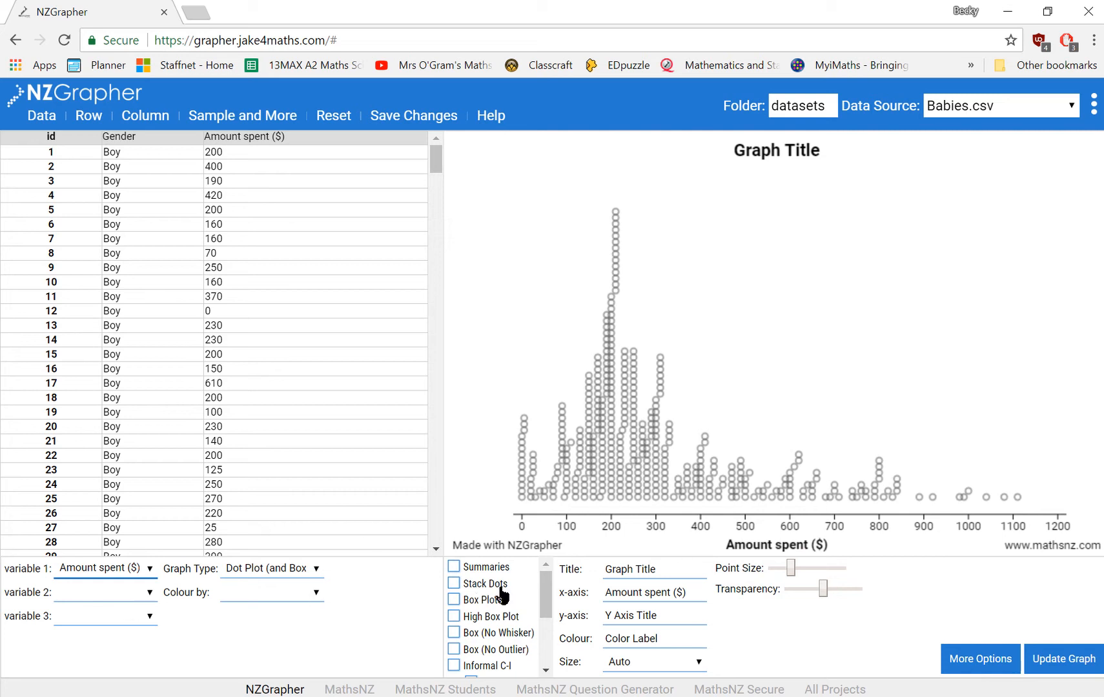
mouse_move(457, 542)
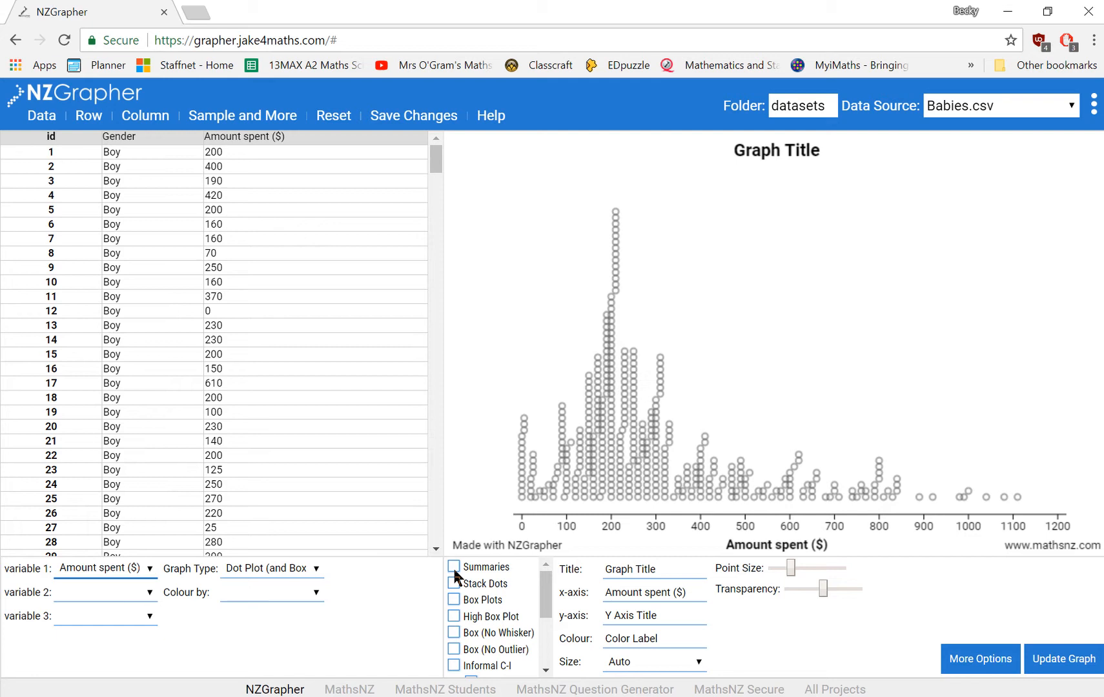
left_click(453, 567)
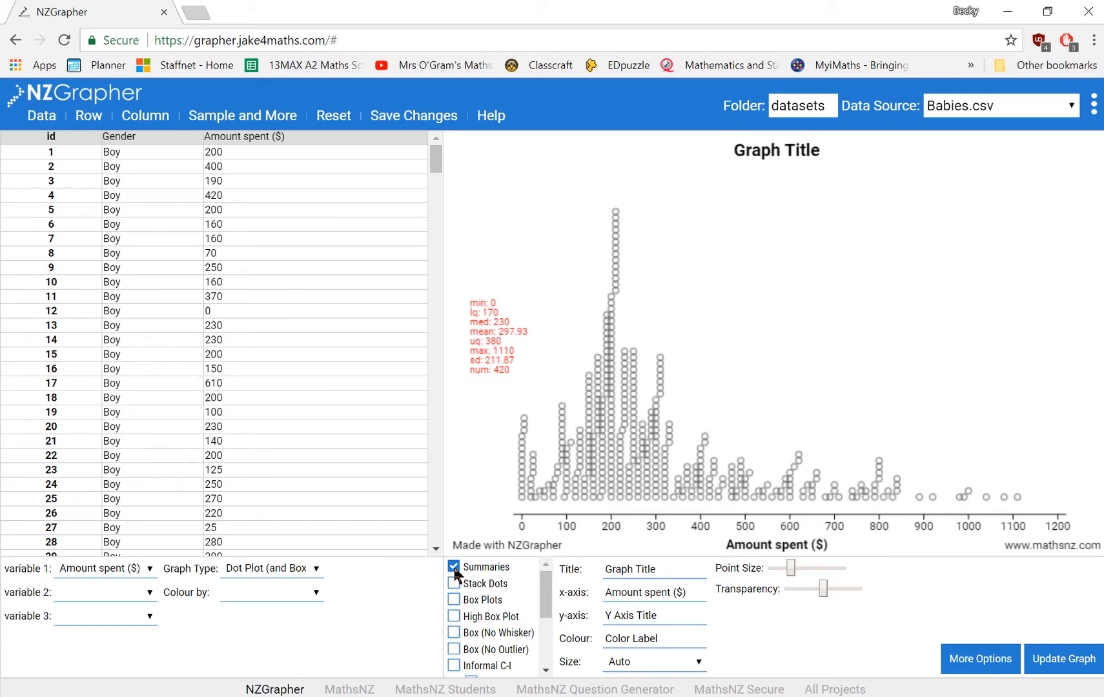
mouse_move(509, 310)
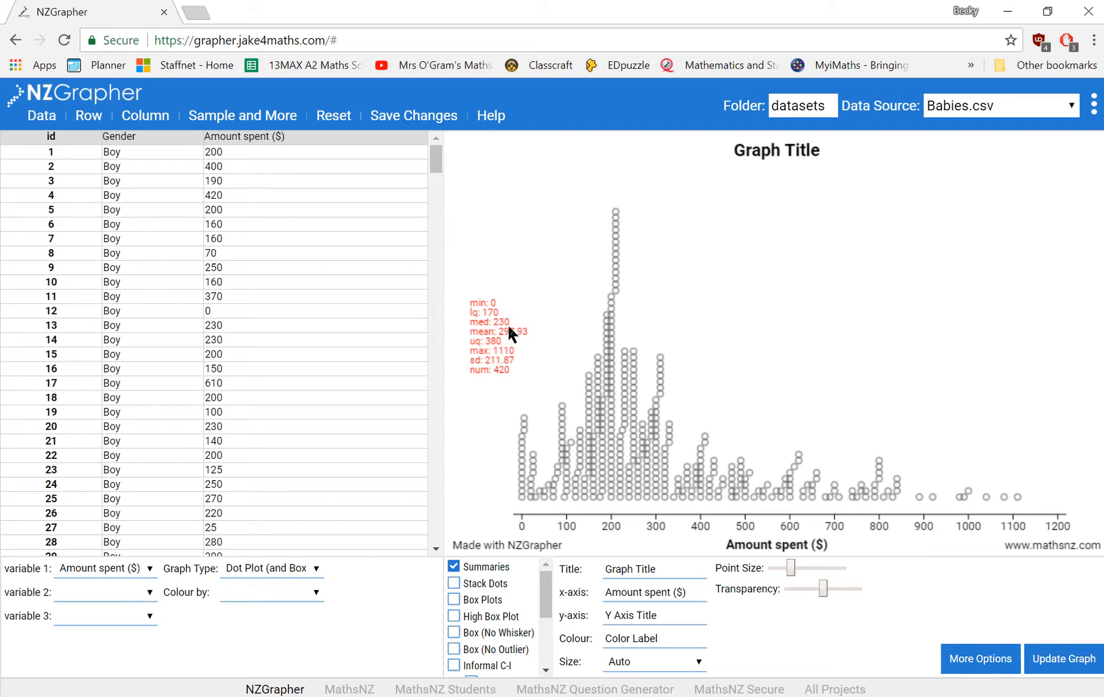
mouse_move(519, 368)
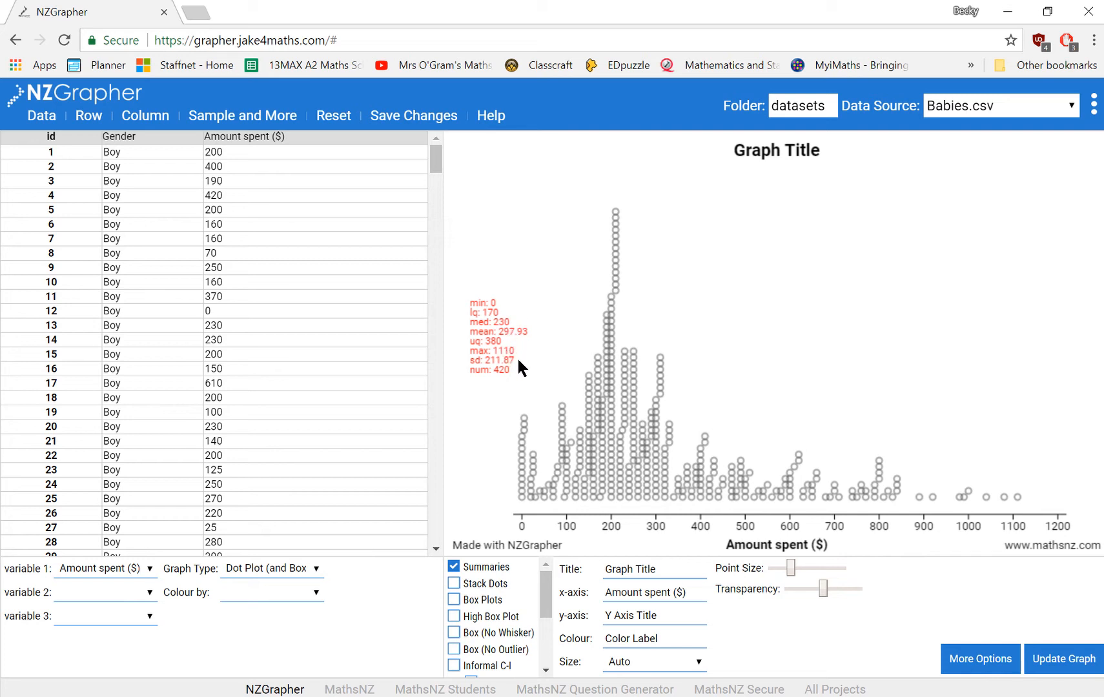
mouse_move(510, 385)
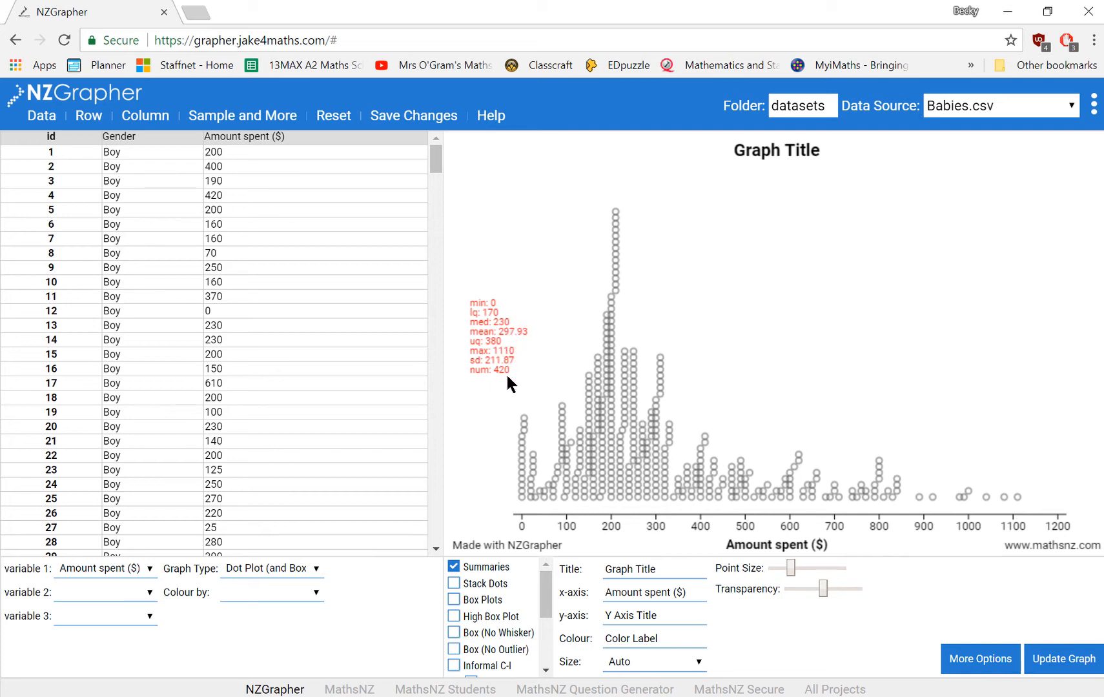
mouse_move(461, 631)
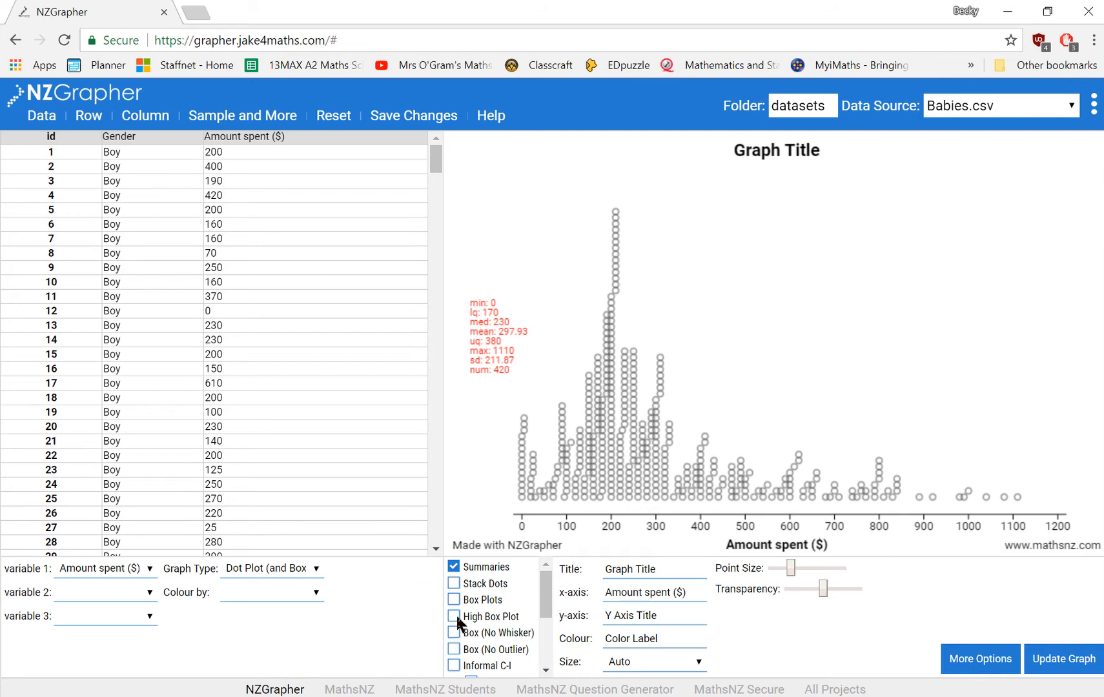
Step: Show a High Box Plot above the Amount spent ($) dots rather than overlaid
left_click(453, 600)
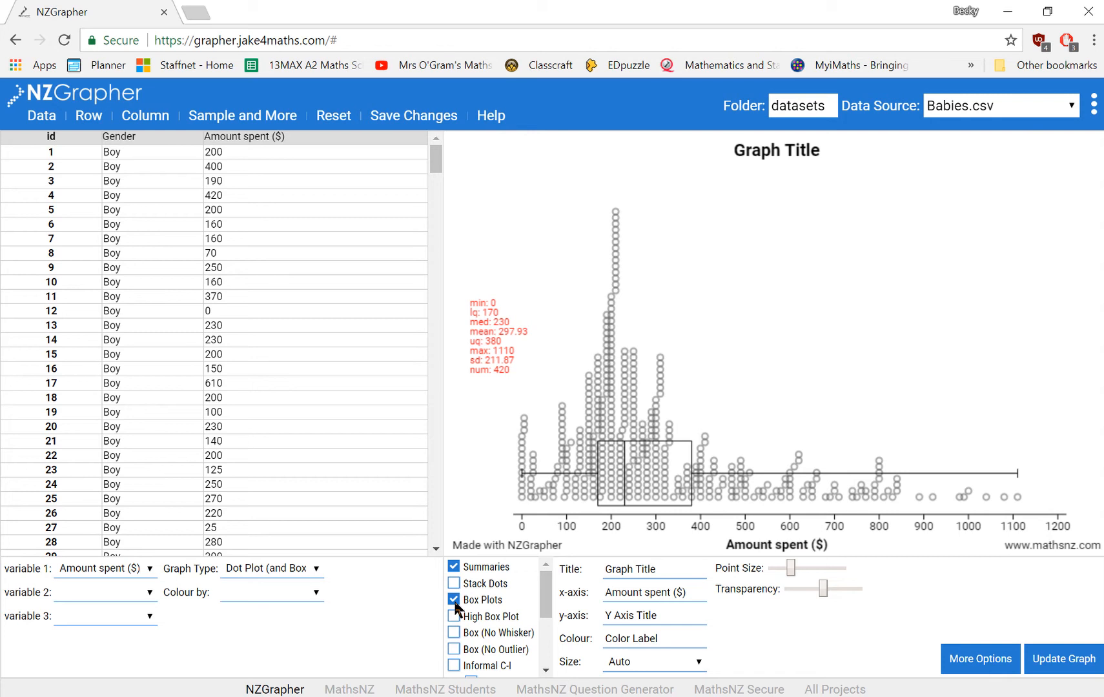
left_click(454, 599)
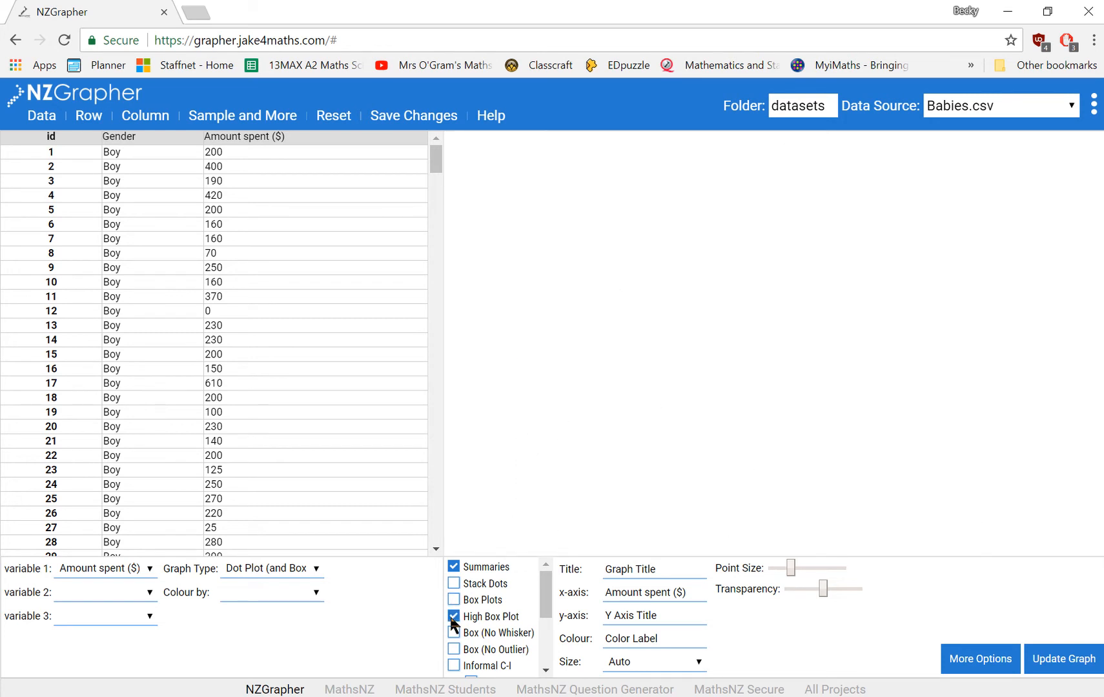
left_click(1063, 660)
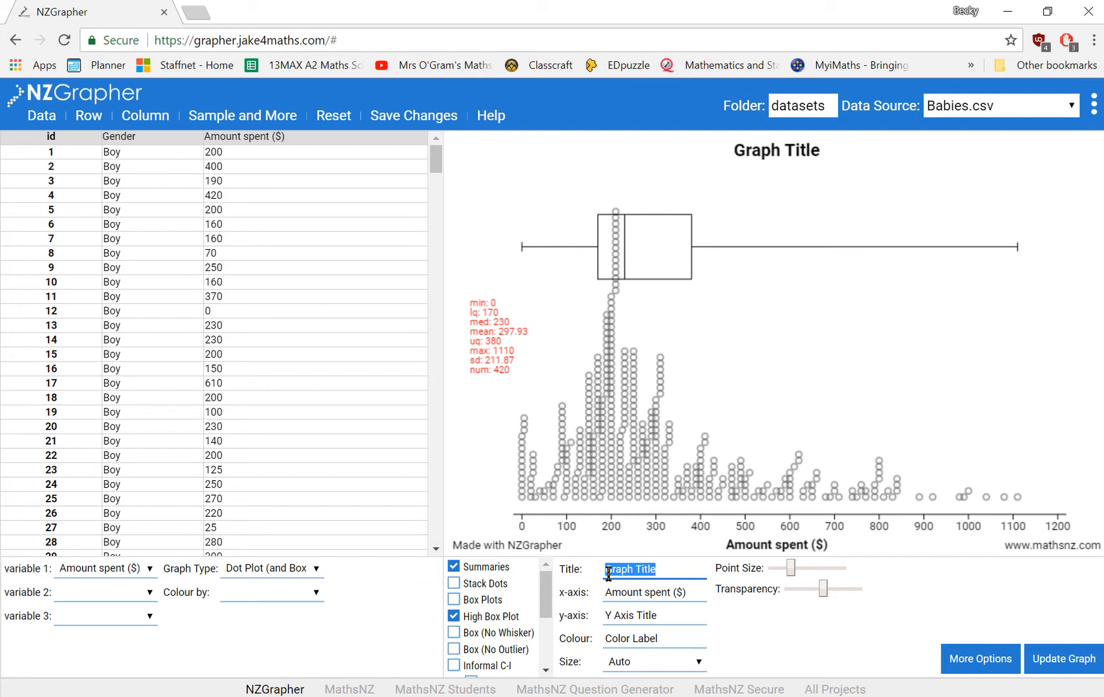
Step: Title the graph 'Amount spent on Ball' and update it
type("Amount spent on Ball")
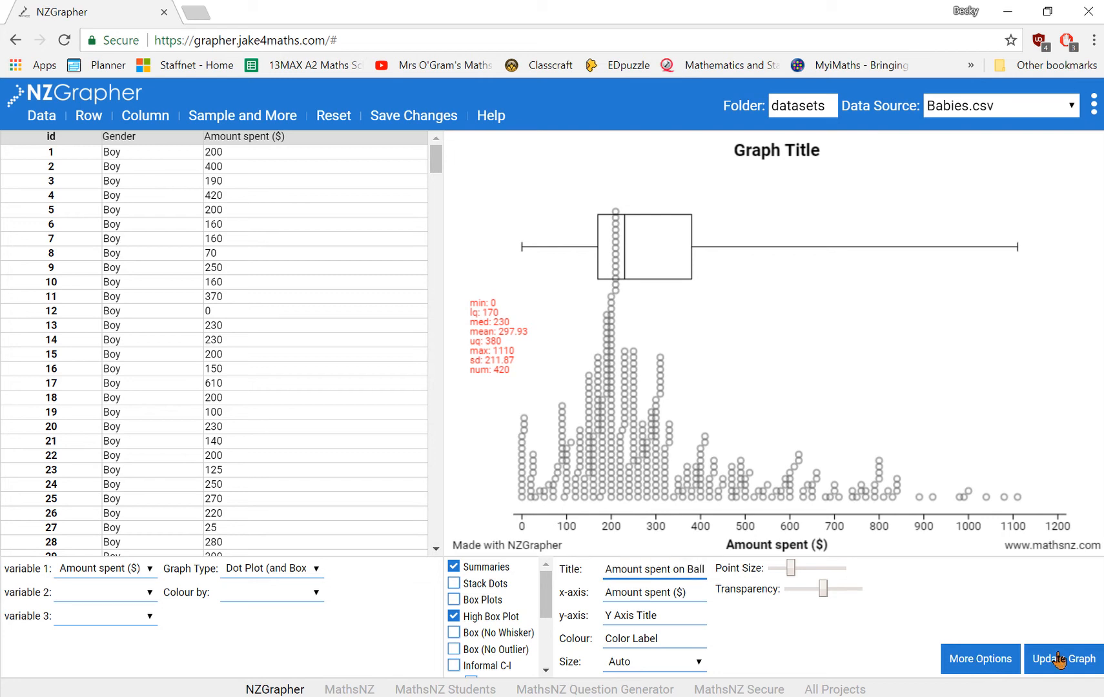
left_click(1062, 659)
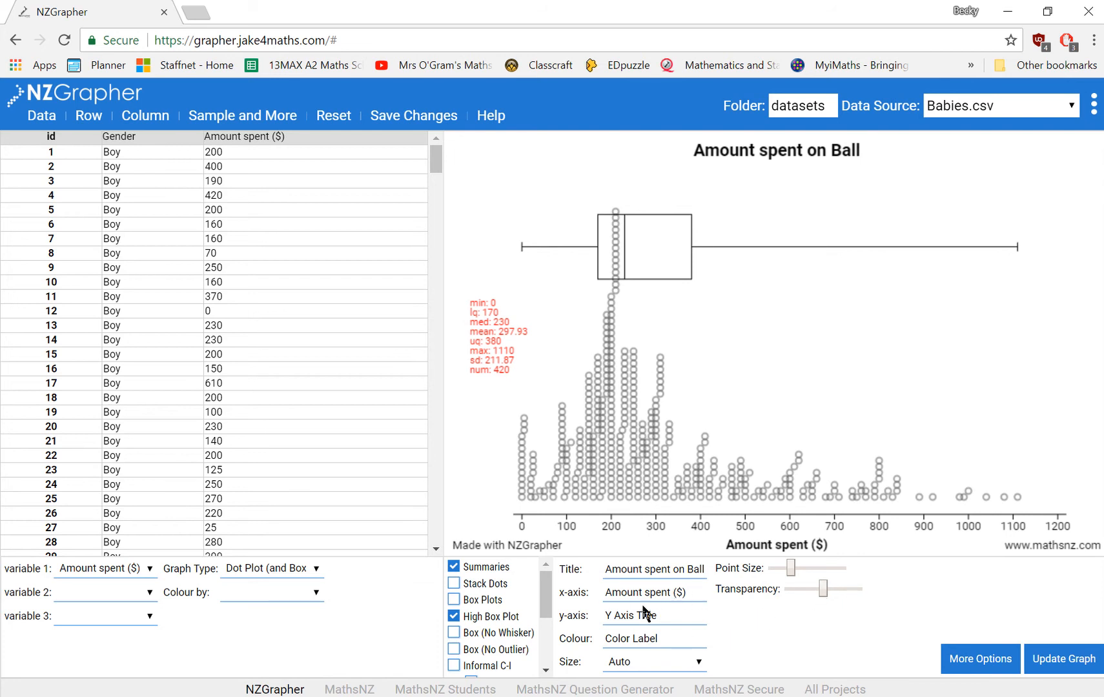
mouse_move(684, 615)
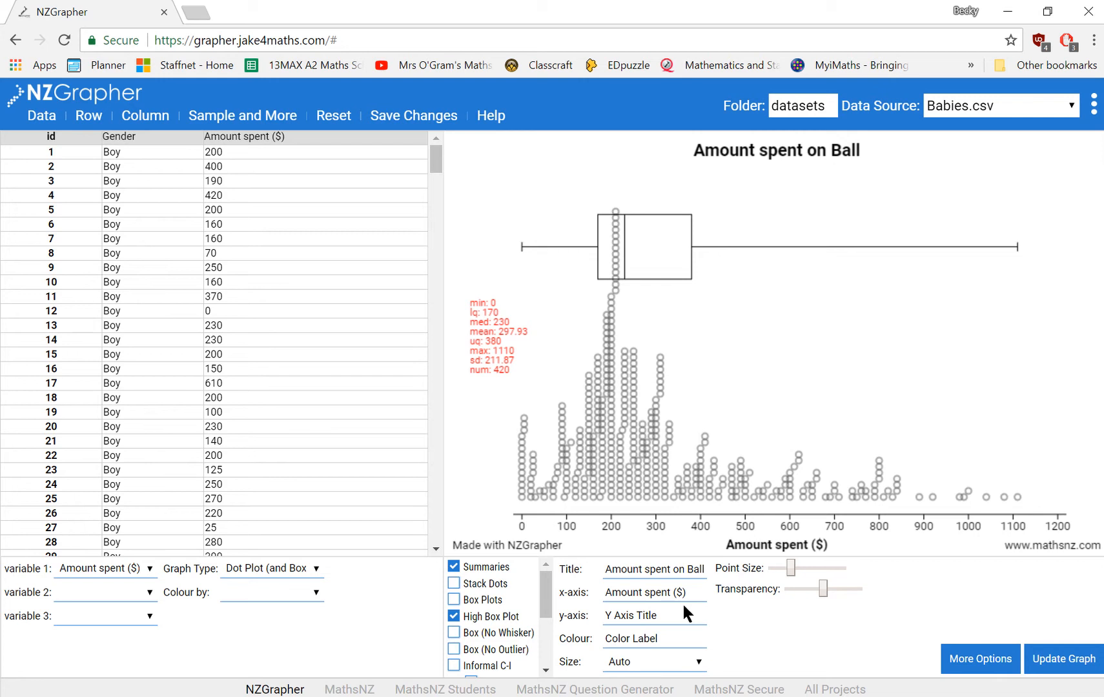
mouse_move(175, 611)
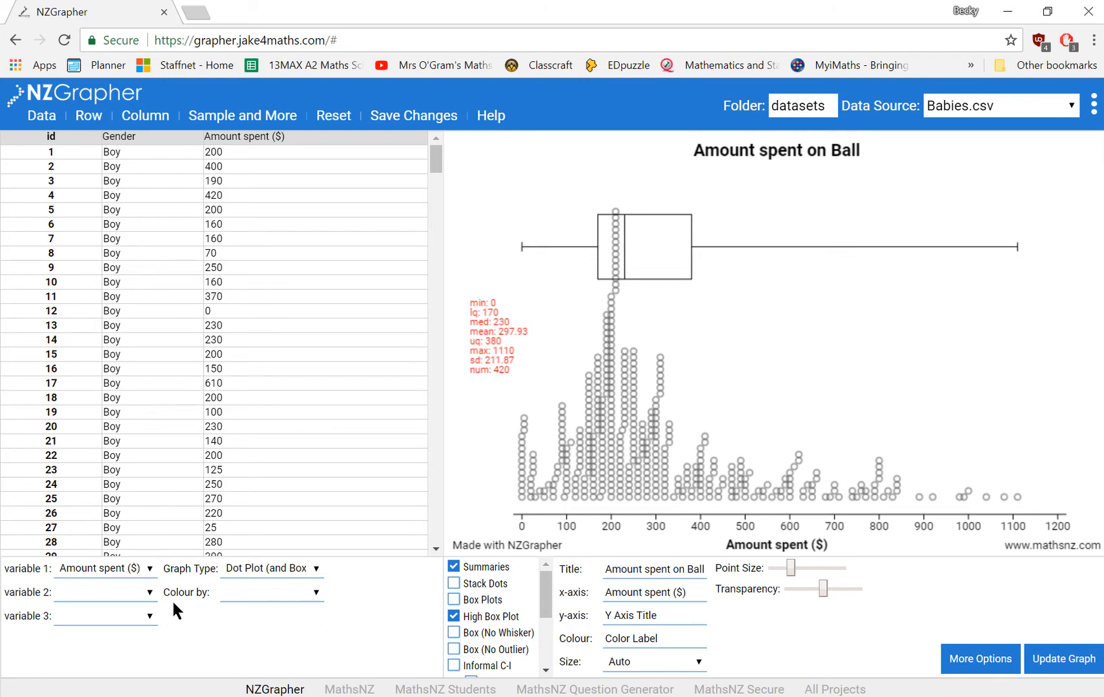
mouse_move(149, 599)
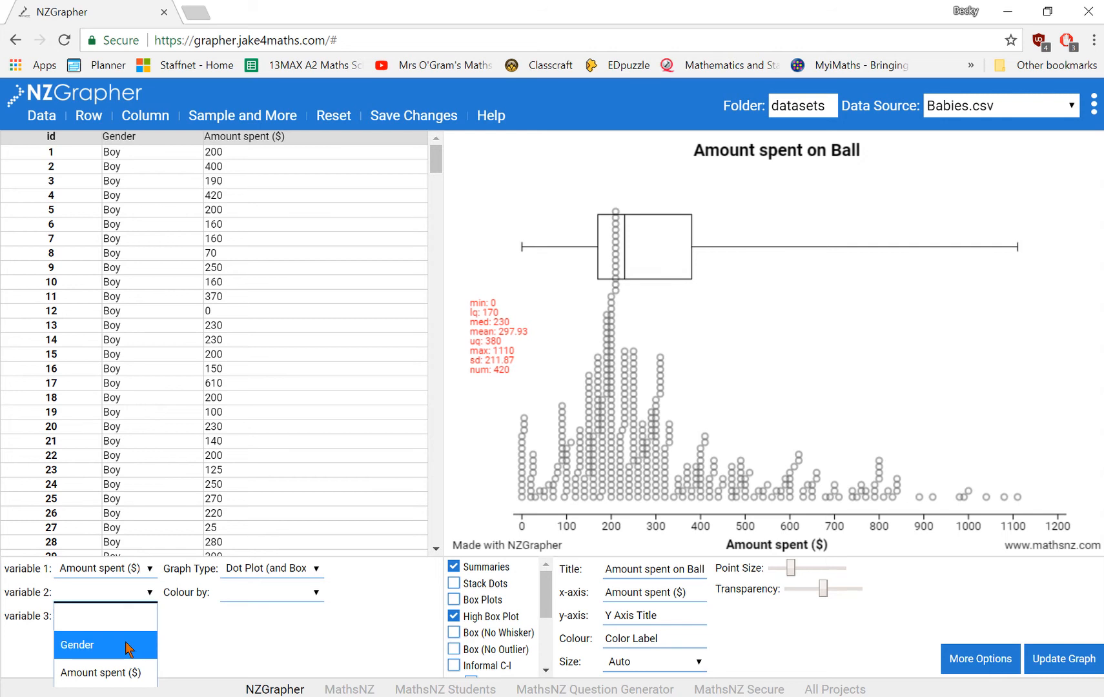
Step: Set variable 2 to Gender, giving separate Boy and Girl plots and summaries
left_click(78, 644)
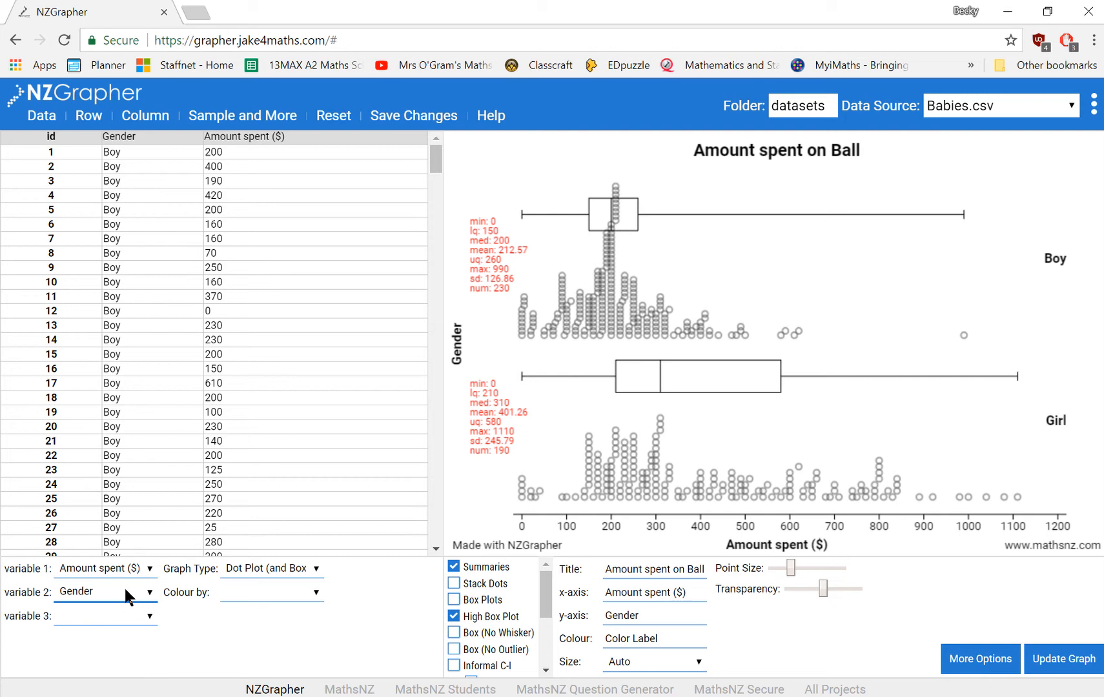
mouse_move(164, 614)
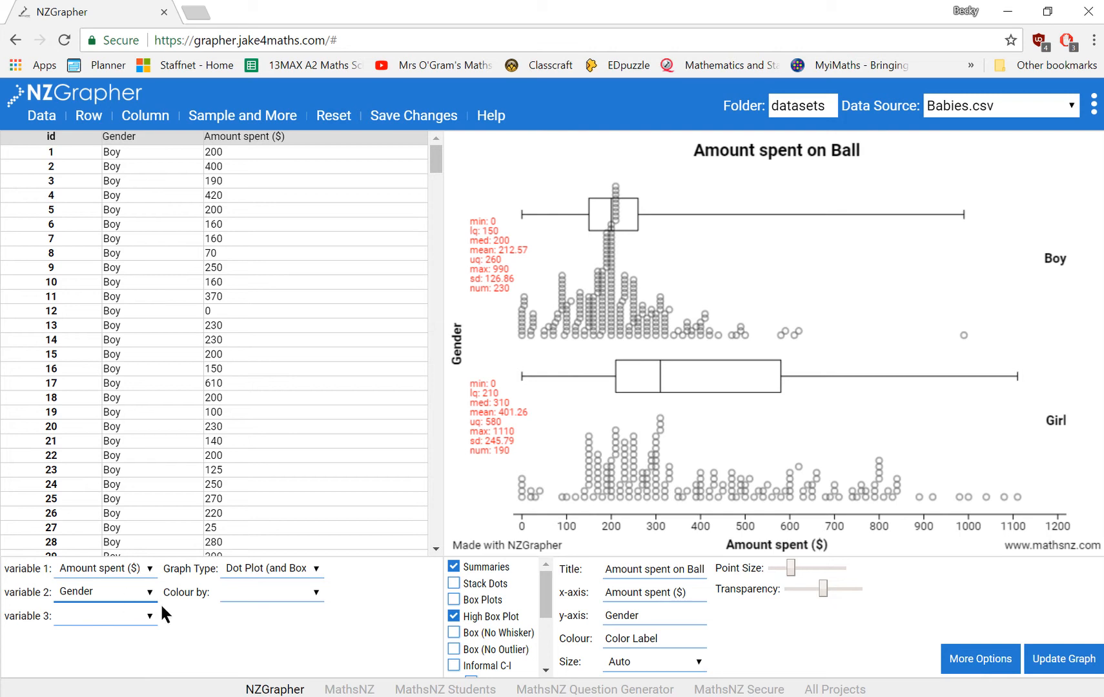
mouse_move(401, 595)
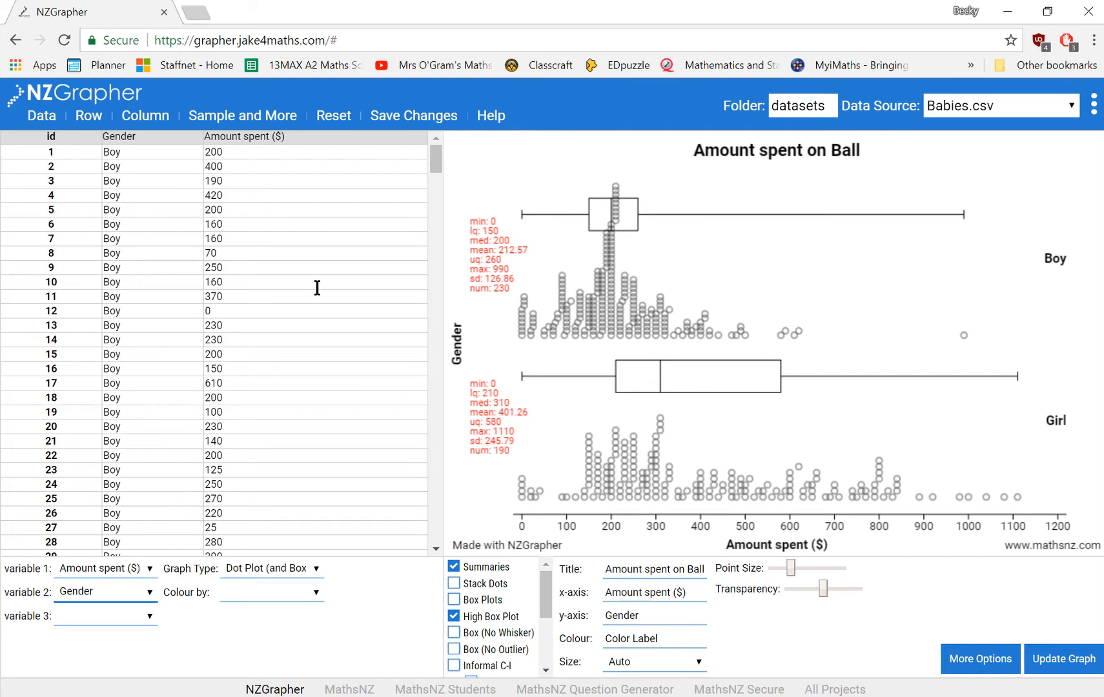
mouse_move(183, 449)
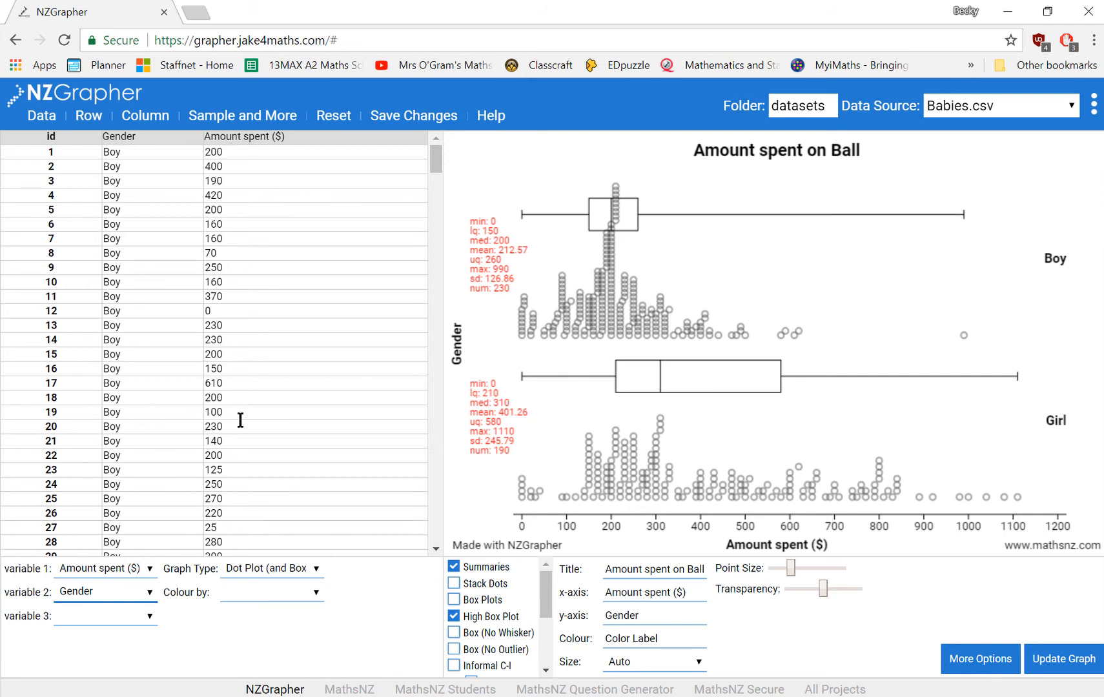
mouse_move(313, 253)
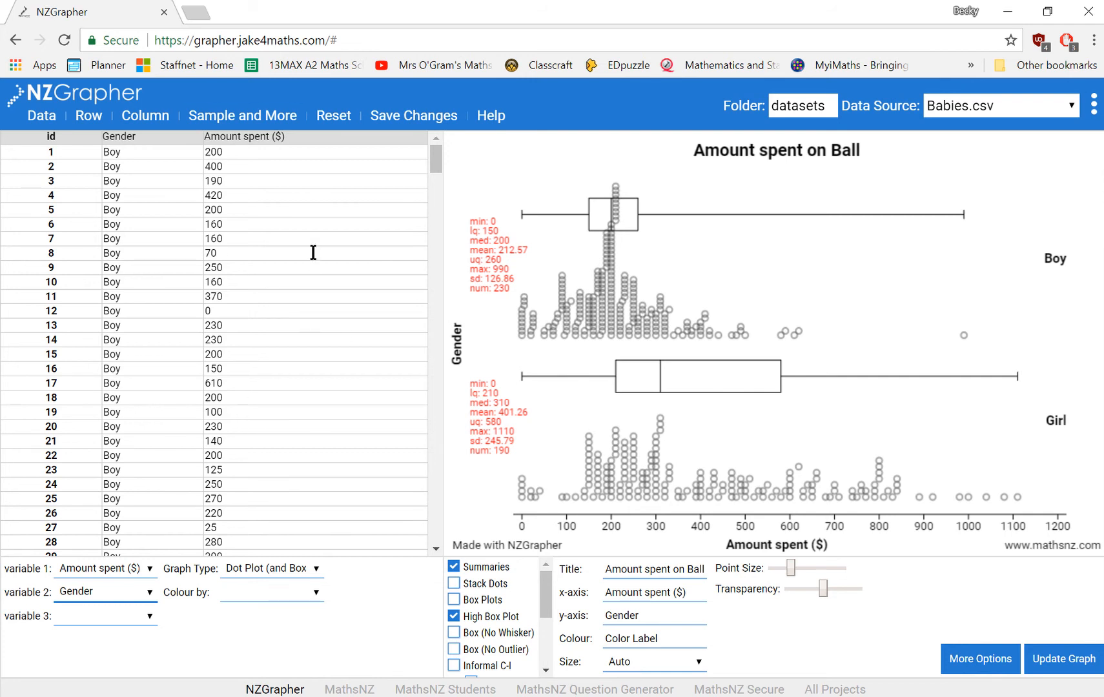
left_click(243, 115)
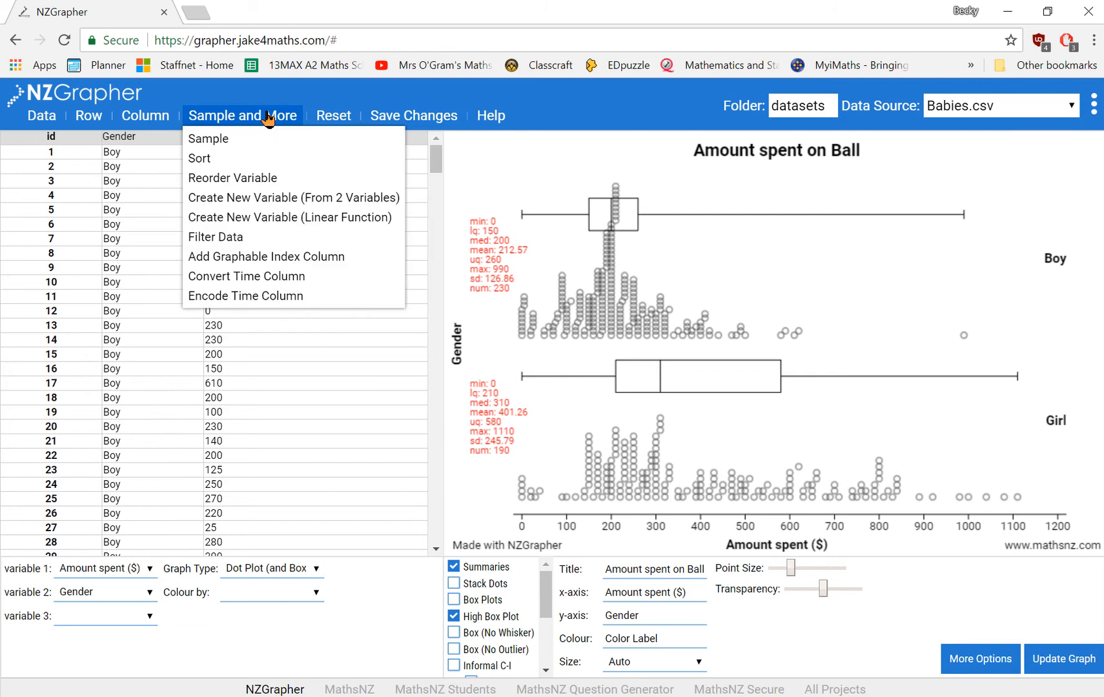
mouse_move(208, 139)
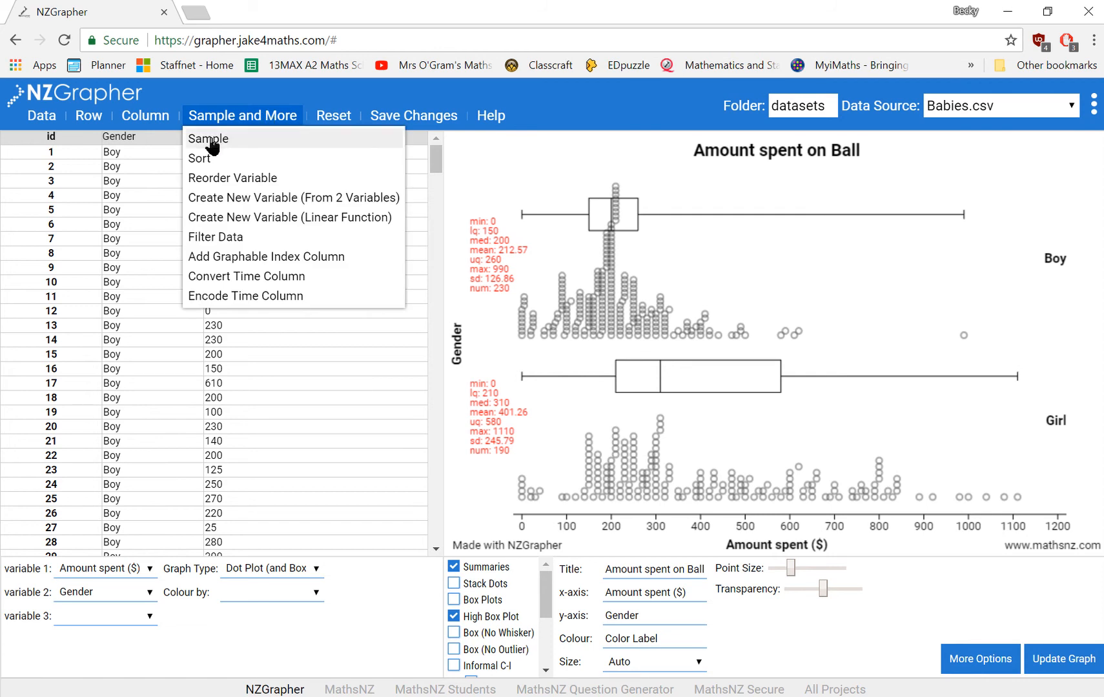
Step: Take a Simple Random sample of 100 rows, redrawing the Boy and Girl plots
left_click(207, 139)
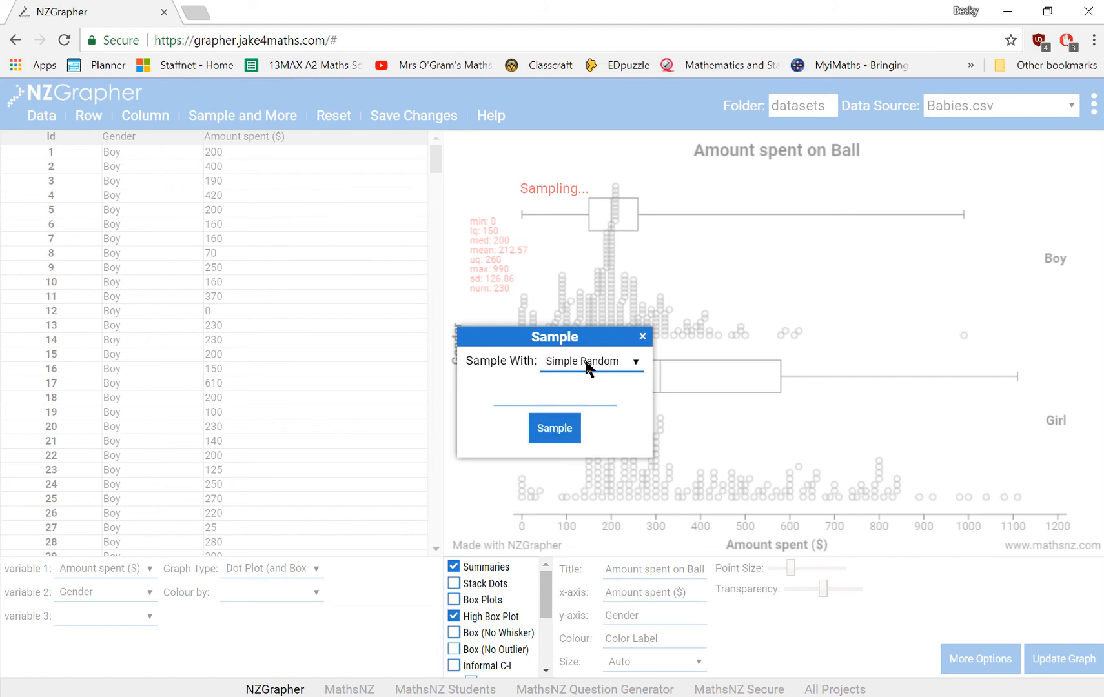
left_click(554, 397)
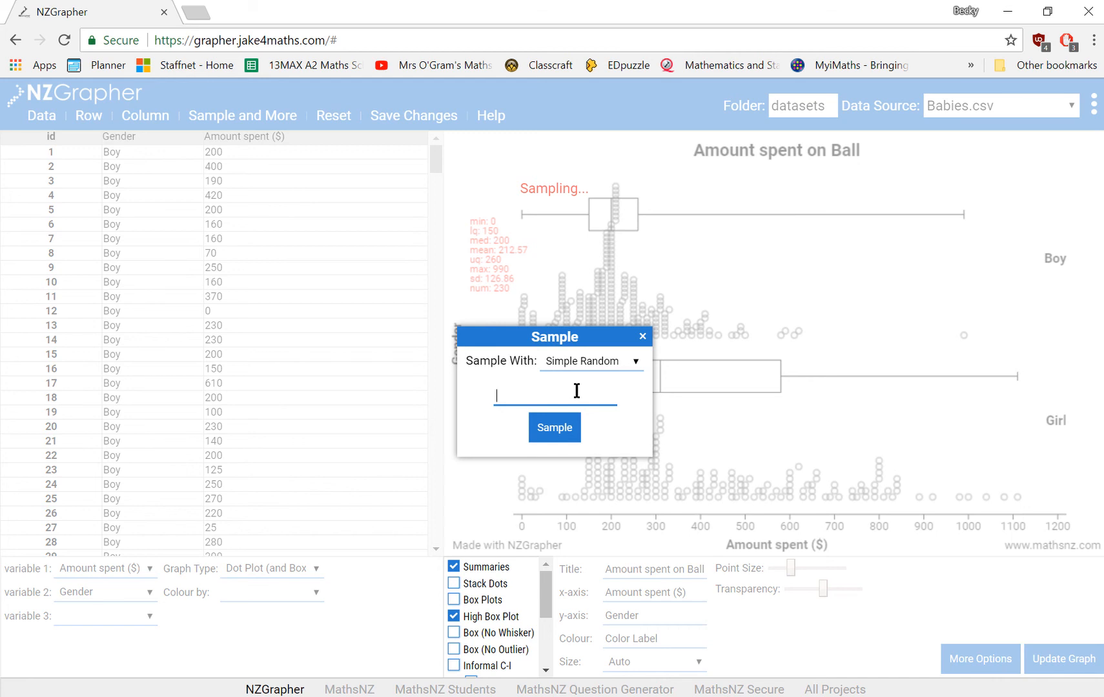
type("100")
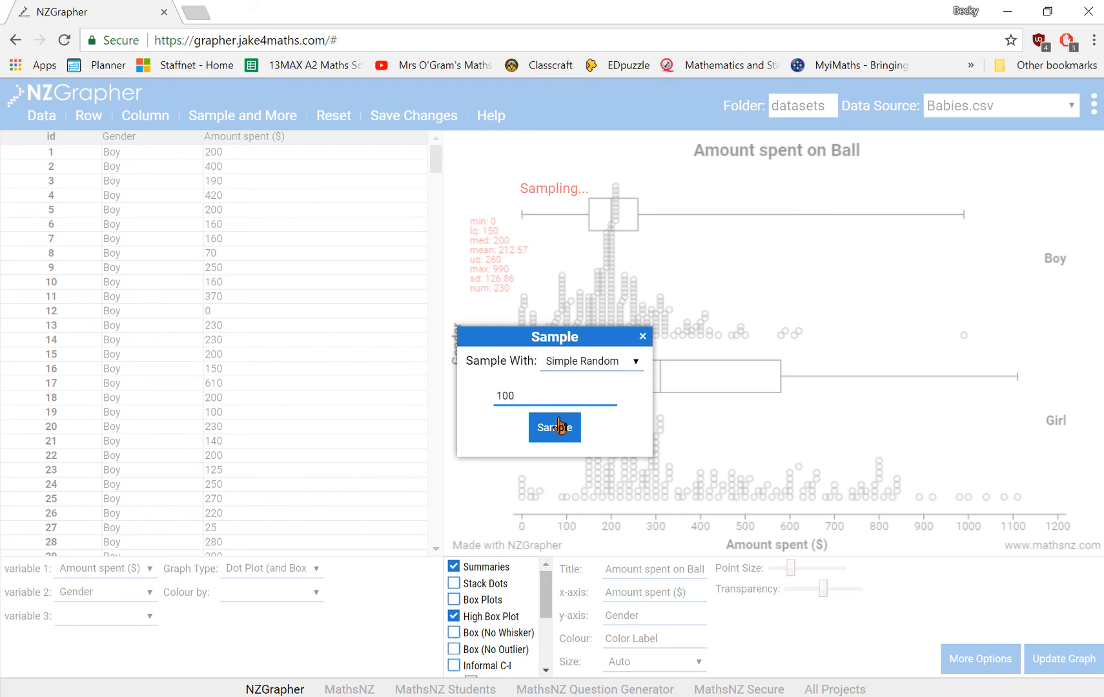
left_click(554, 427)
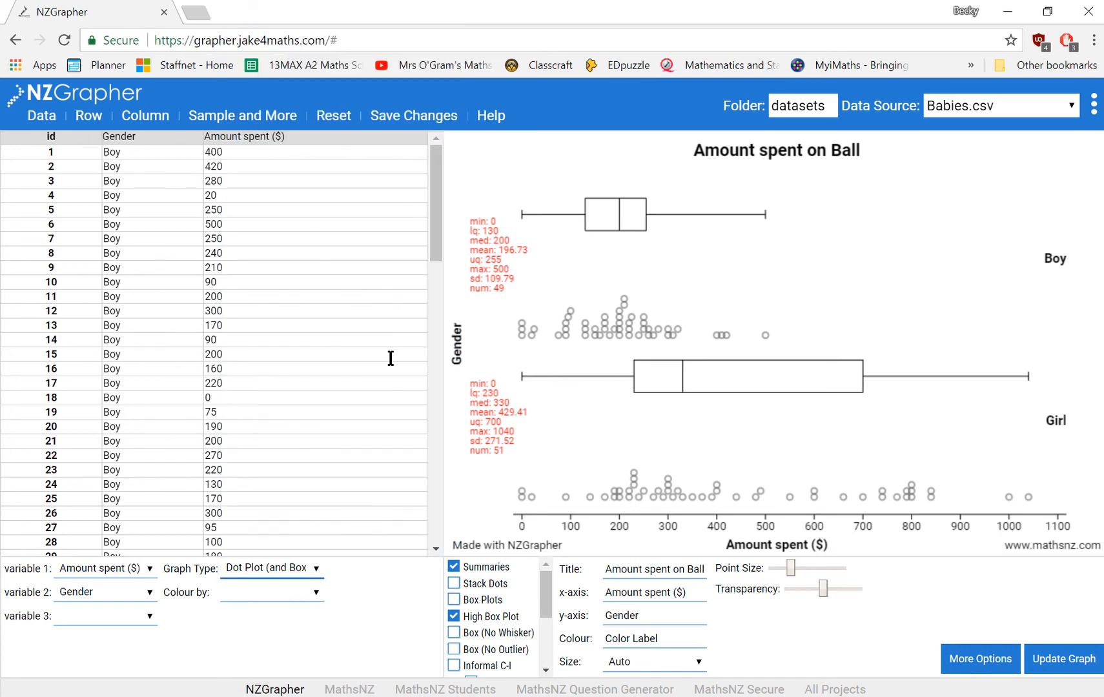
mouse_move(387, 575)
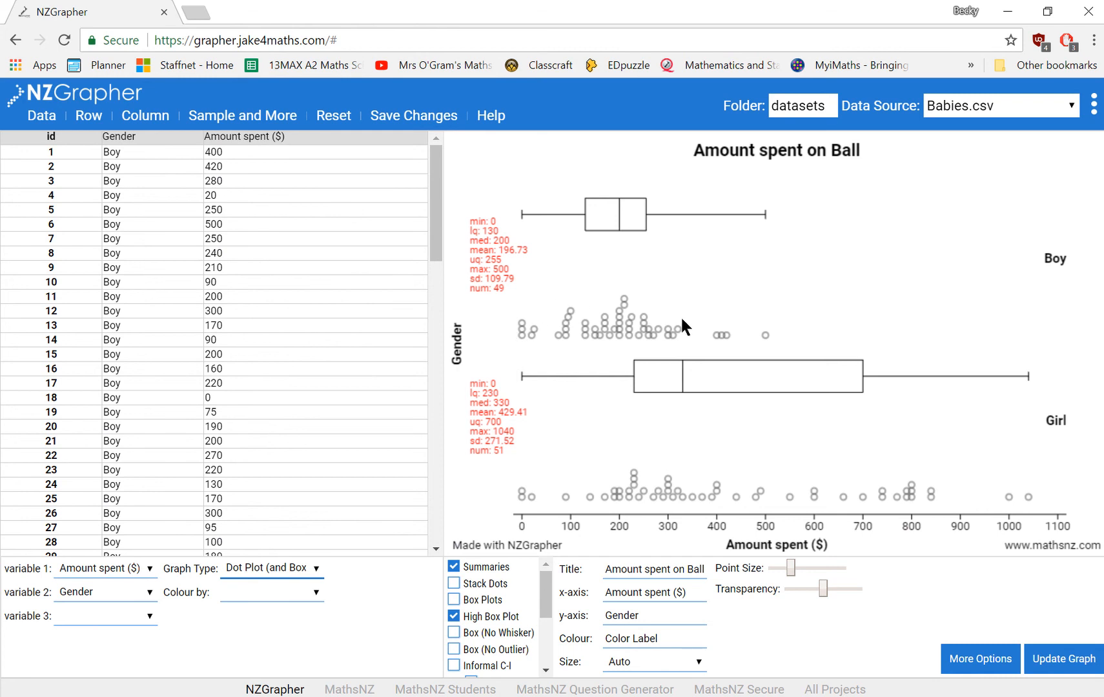
mouse_move(1048, 500)
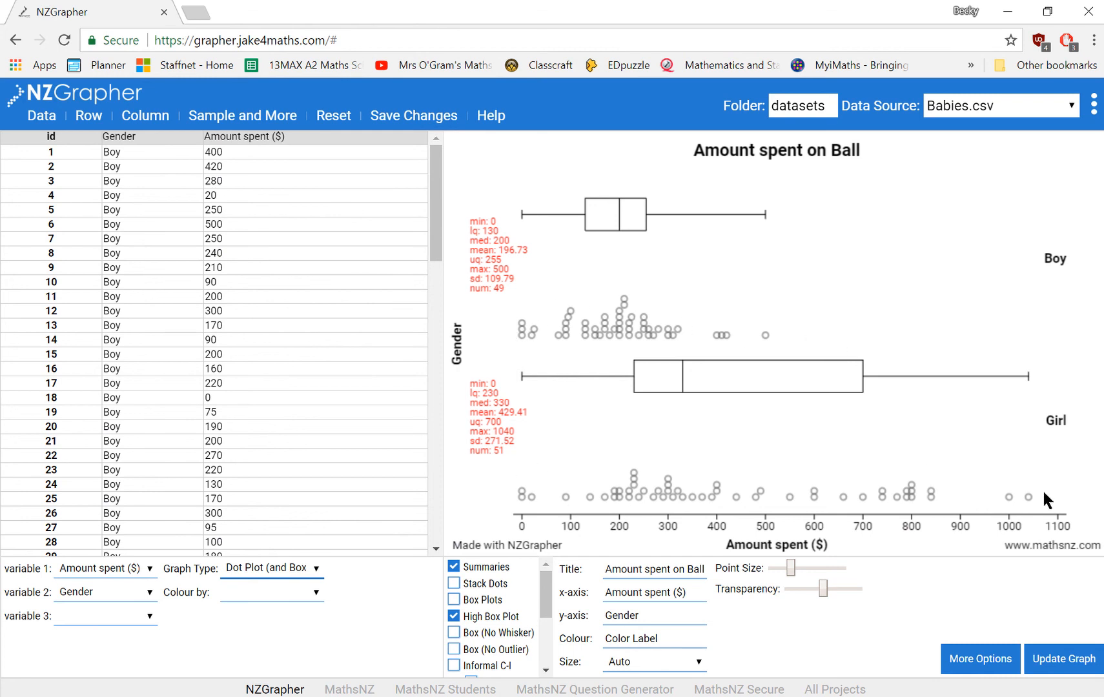
mouse_move(1054, 499)
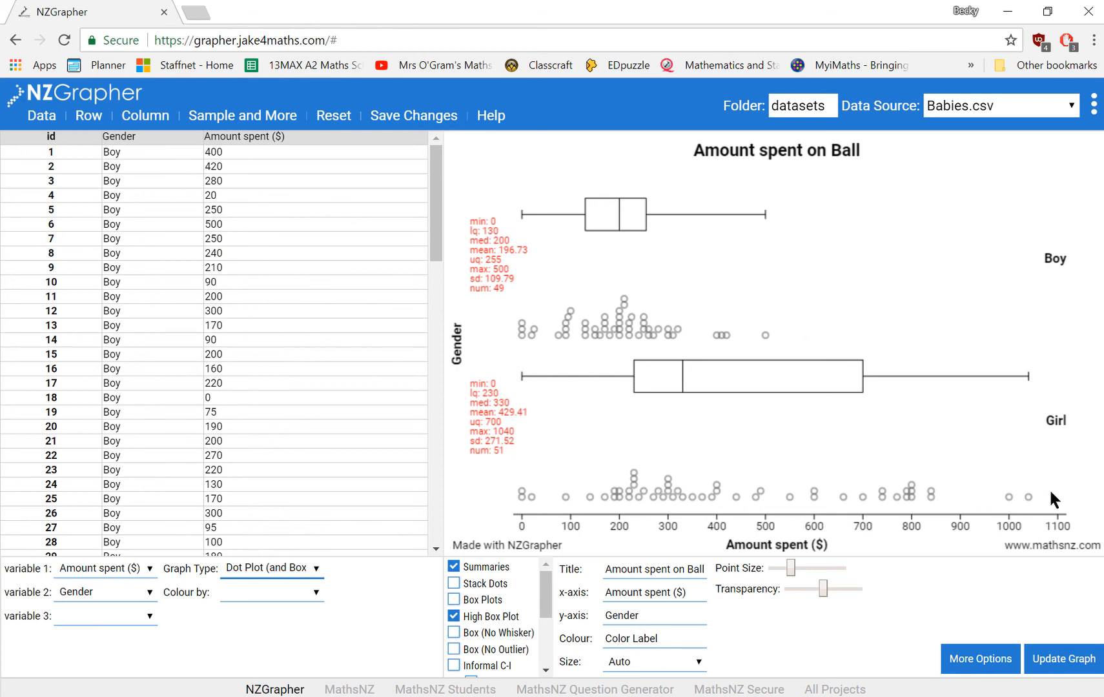